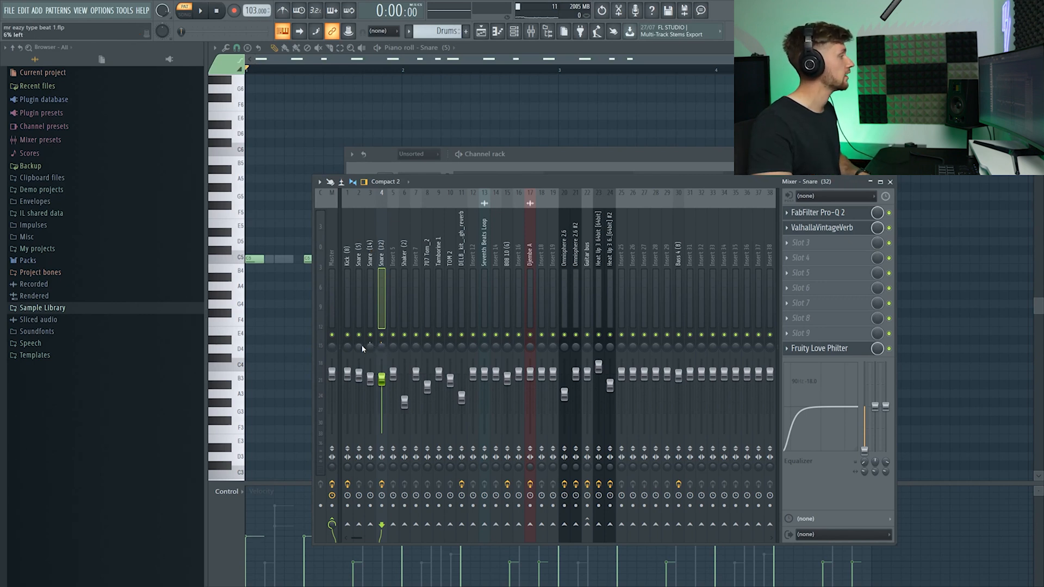
Browse the effect chains of the TOM 2 and snare drum channels.
click(200, 9)
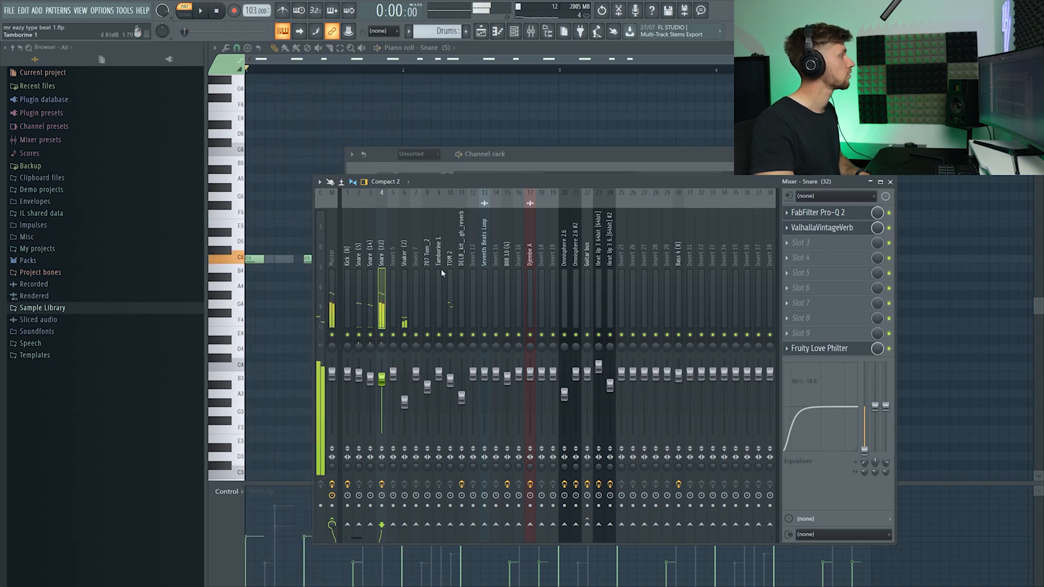
click(451, 266)
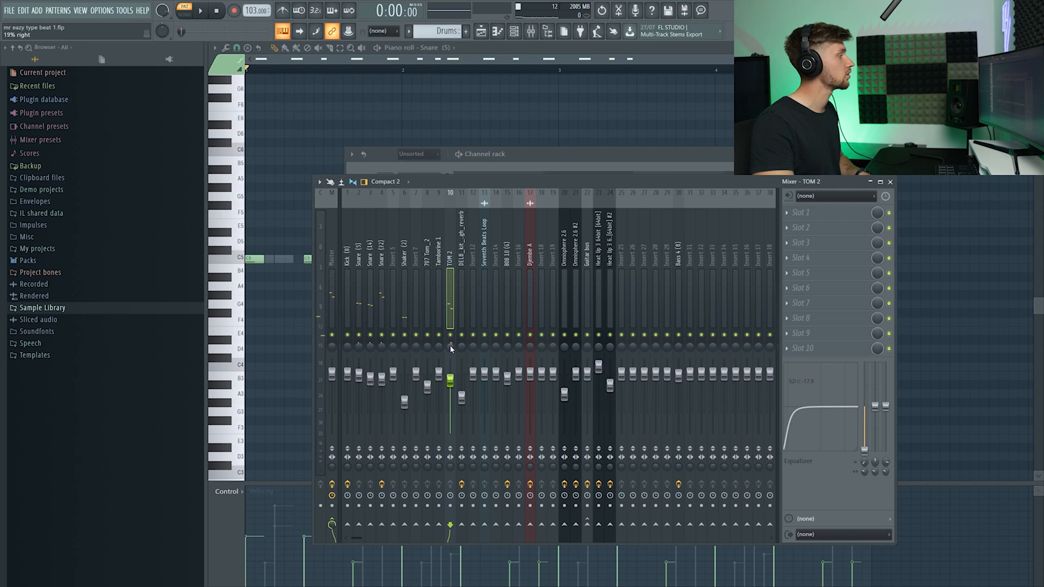
click(202, 9)
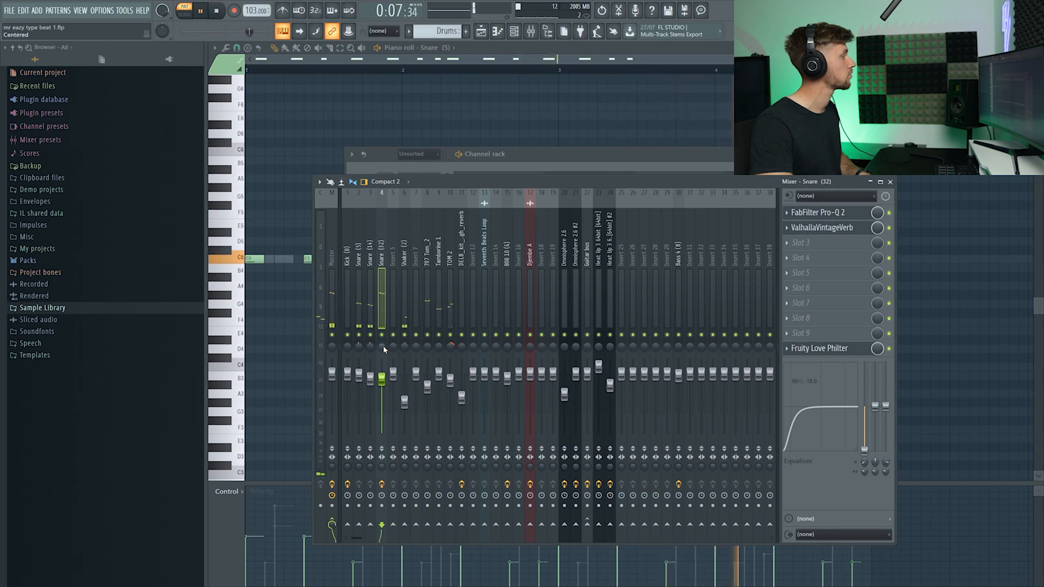
click(202, 10)
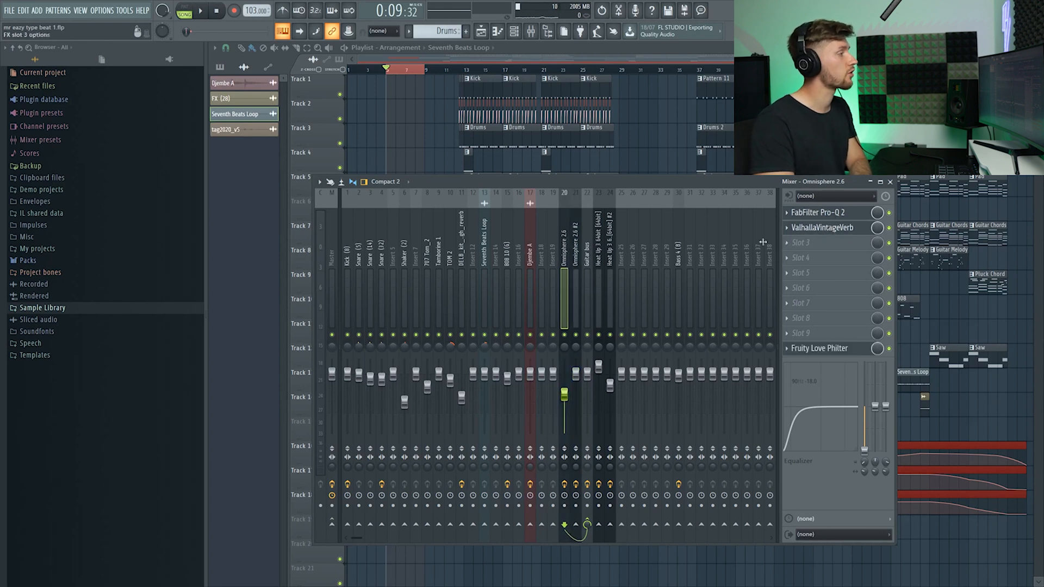
Open Fruity Love Philter on Omnisphere 2.6 and Pro-Q 2 on Omnisphere 2.6 #2.
click(819, 348)
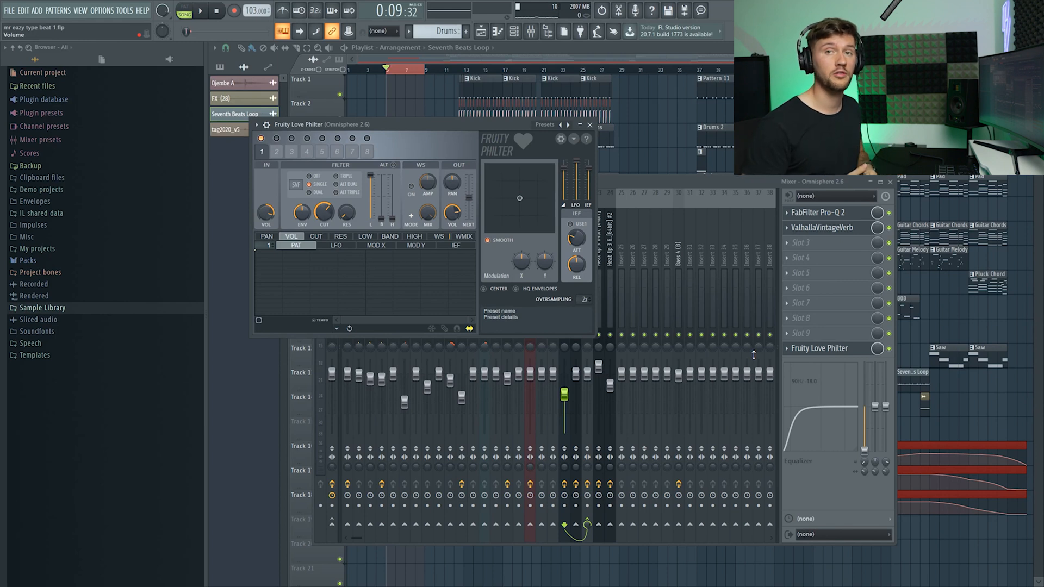
drag(324, 212, 324, 206)
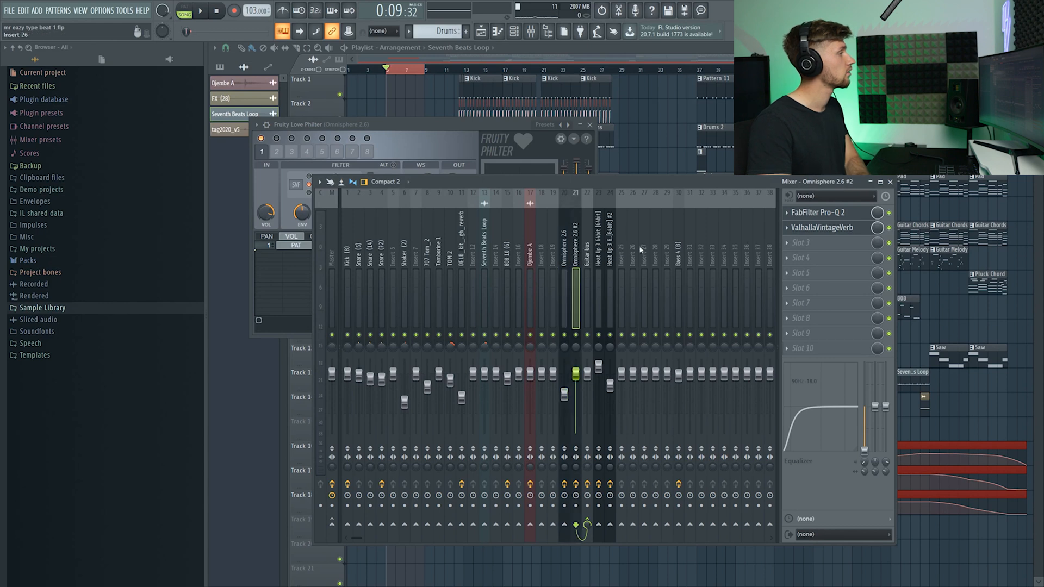
click(818, 213)
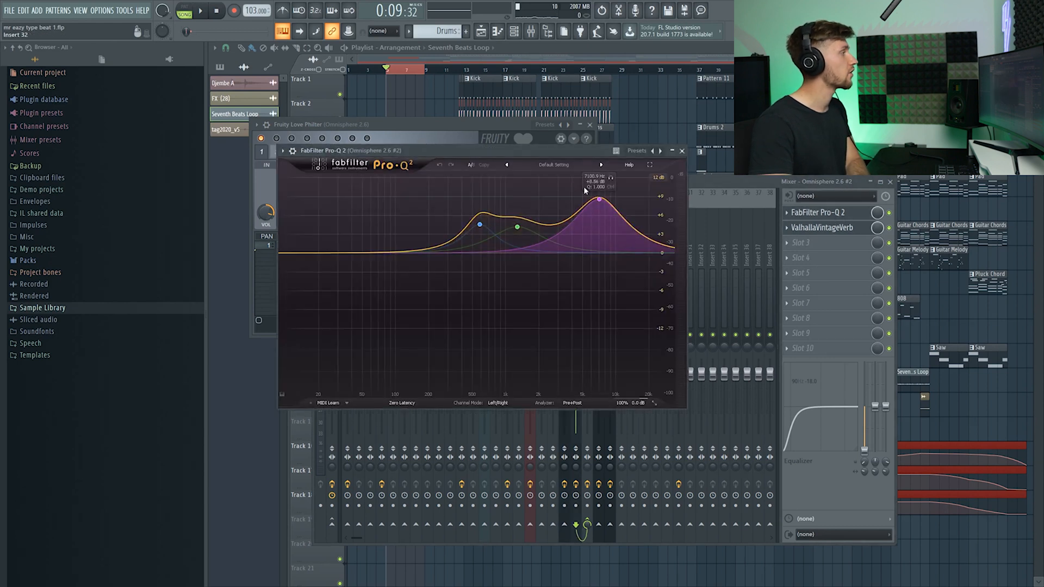
drag(515, 227, 516, 226)
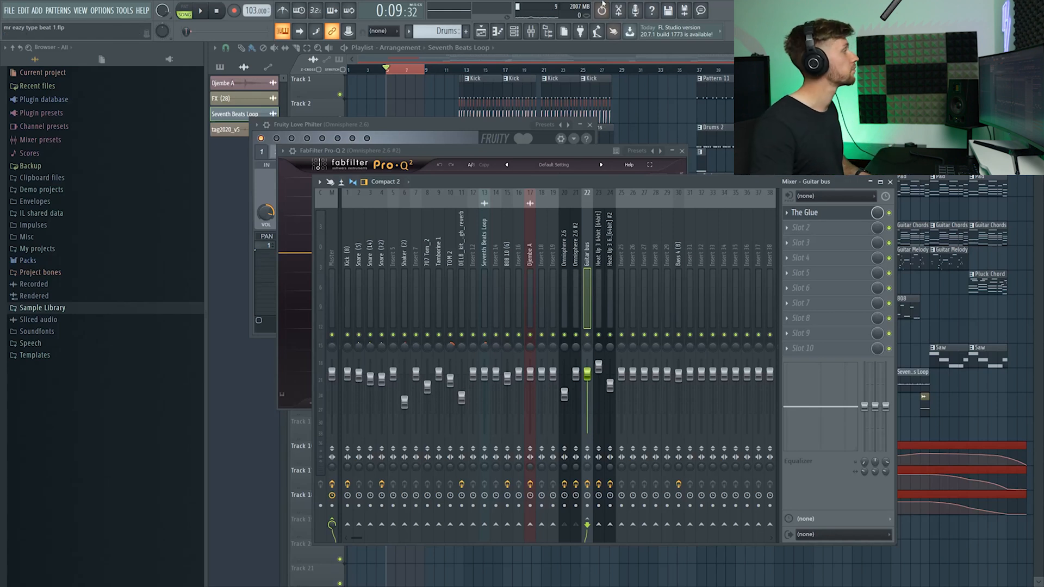
Open The Glue on the Guitar bus, then shape a narrow Pro-Q 2 dip near 63 Hz.
click(805, 213)
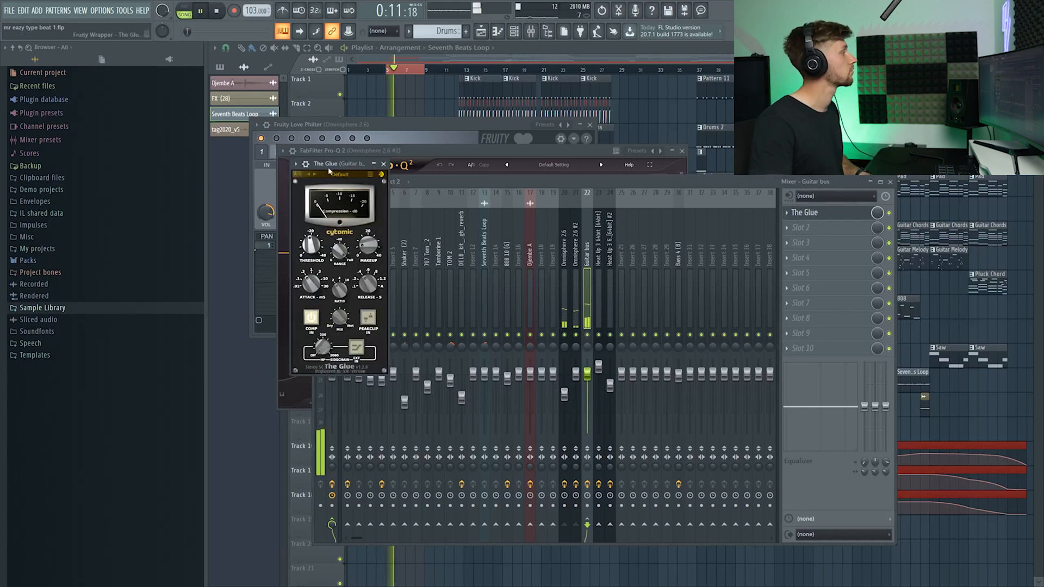
drag(333, 174, 463, 145)
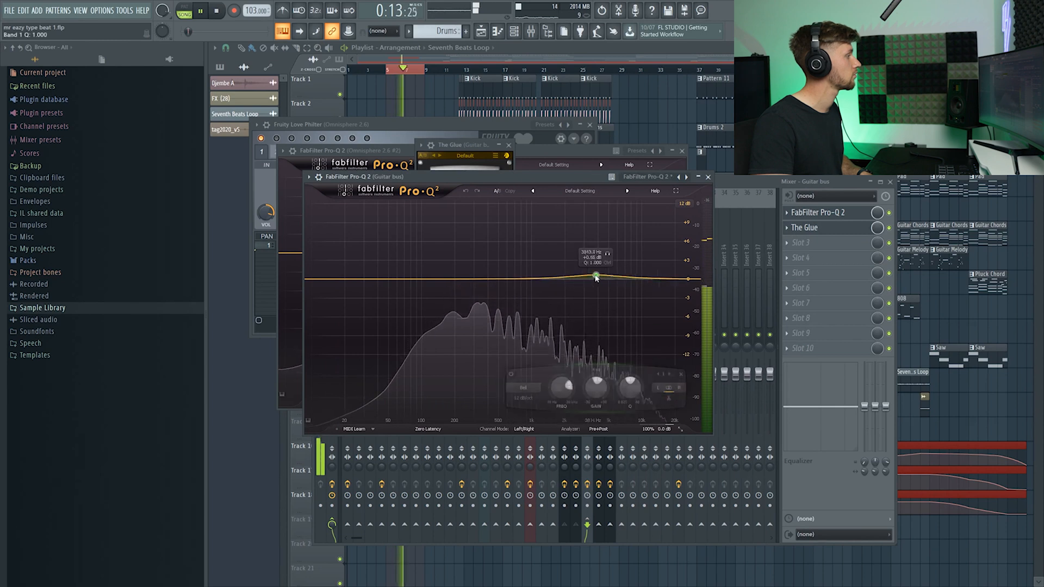
drag(594, 278, 629, 271)
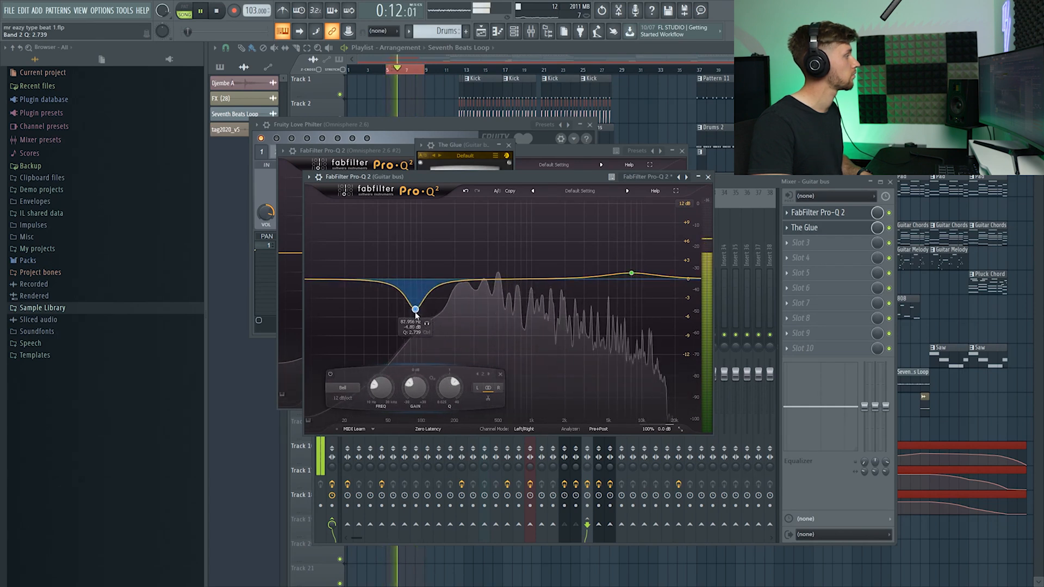
drag(416, 311, 418, 343)
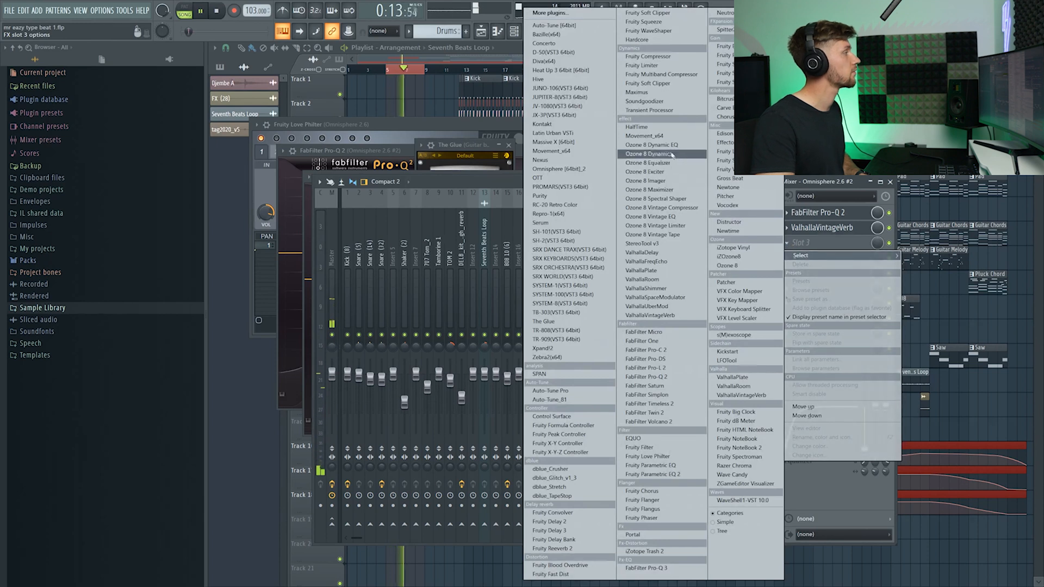
Load Ozone 8 Dynamic EQ with the Stereo Control preset and switch to Side editing.
click(652, 153)
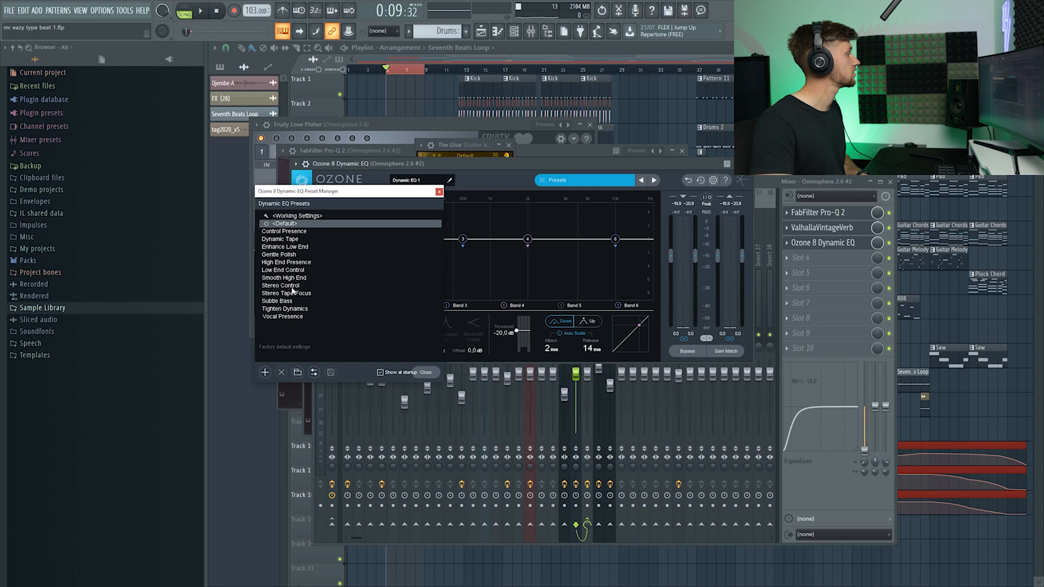
click(282, 285)
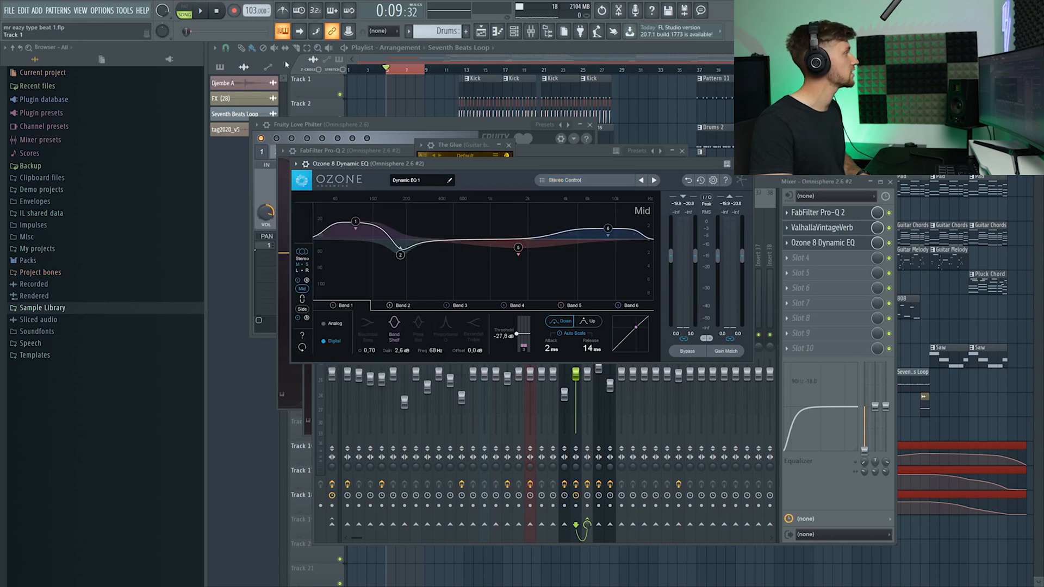
click(201, 10)
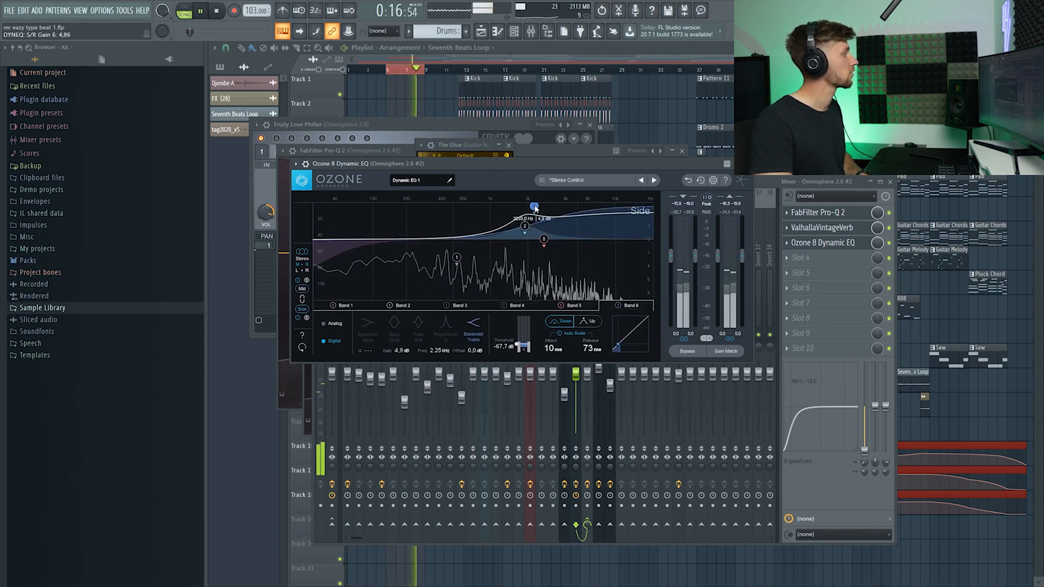
Move the high side band to about 2.67 kHz and tune its threshold near -15.7 dB.
drag(532, 212, 544, 214)
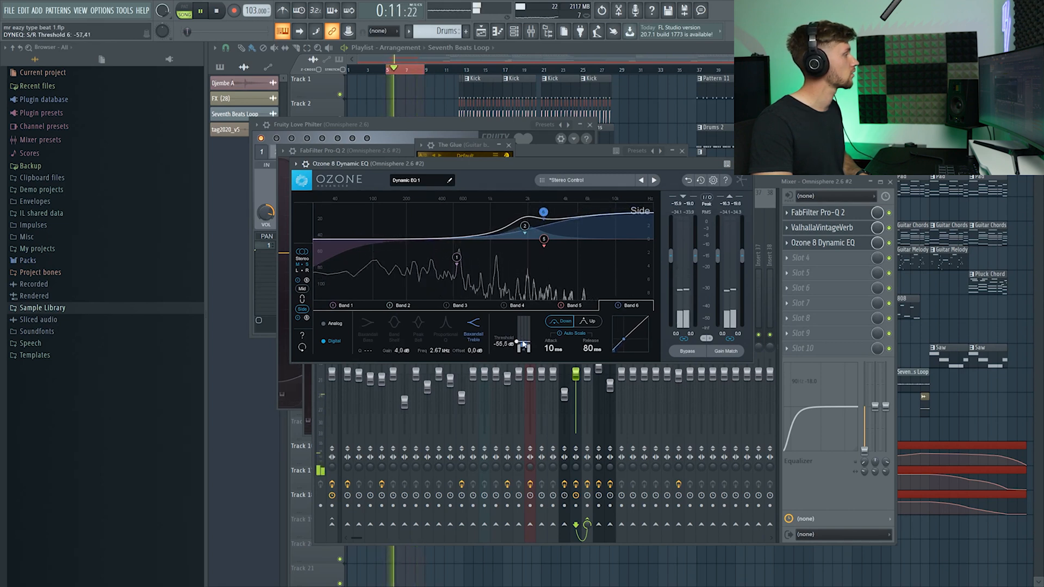
drag(516, 342, 519, 338)
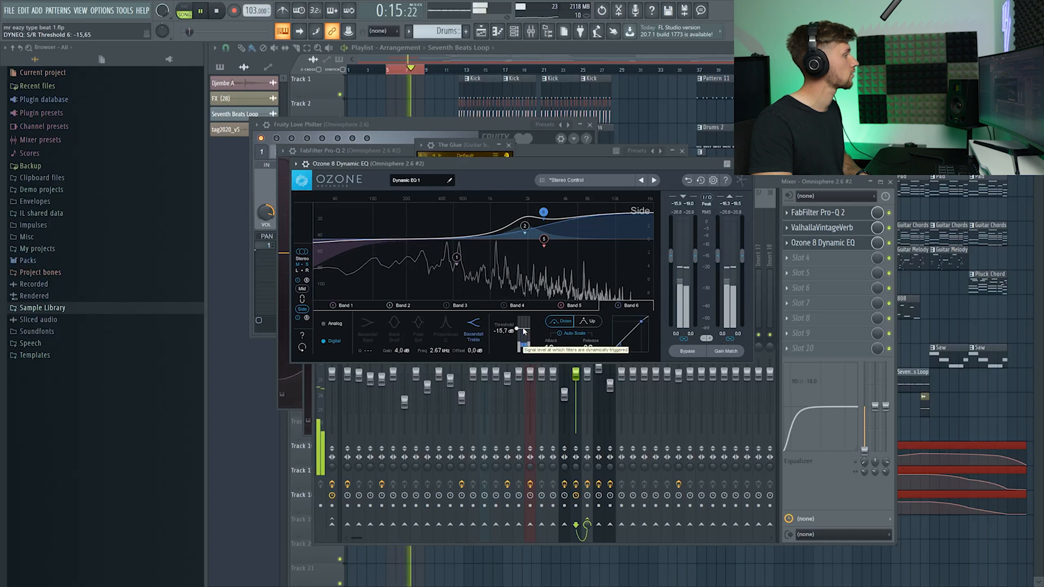
drag(518, 331, 519, 350)
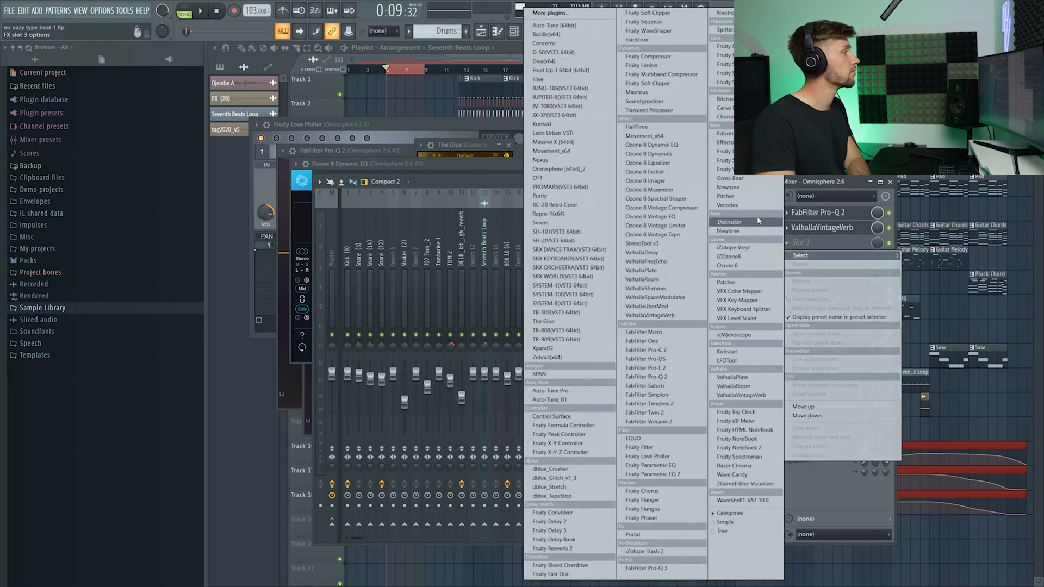
Load Ozone 8 Imager into slot 3 of Omnisphere 2.6 and adjust its stereo width.
click(649, 181)
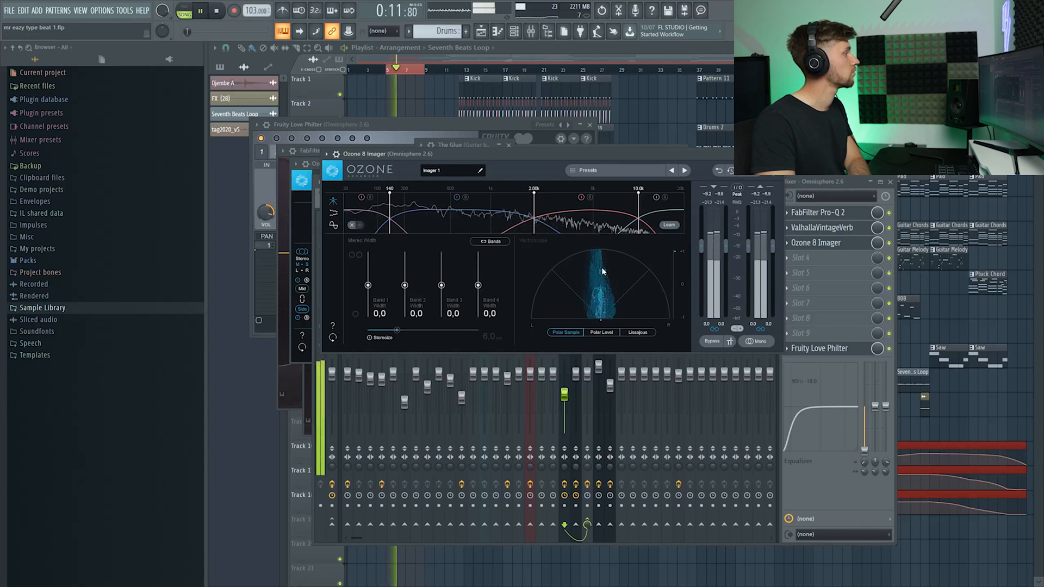
drag(370, 299, 370, 320)
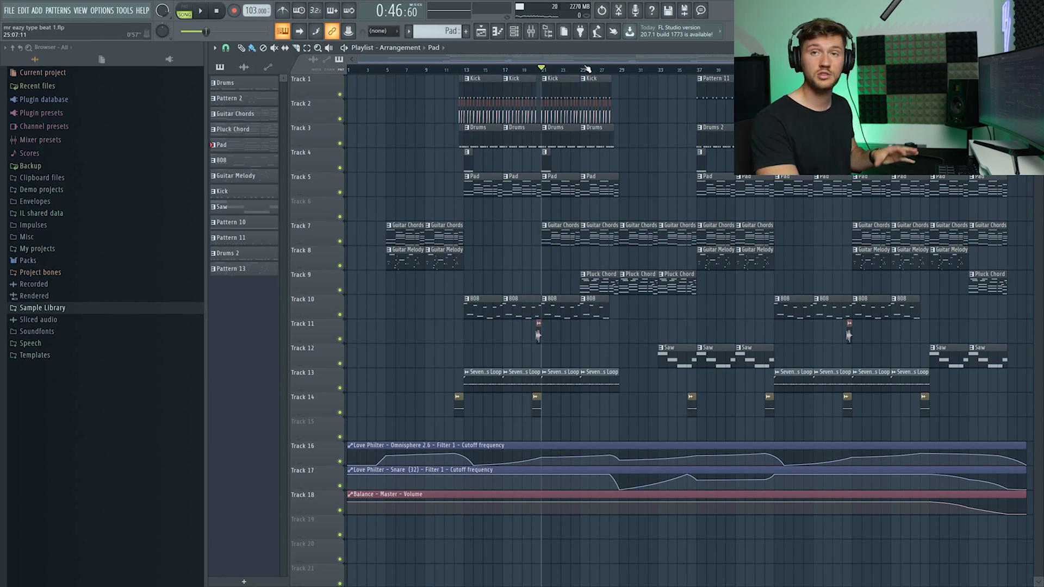
Open the Pluck Chord notes, mixer, and the Pro-Q 2 EQs on the Heat Up 3 channels.
click(201, 11)
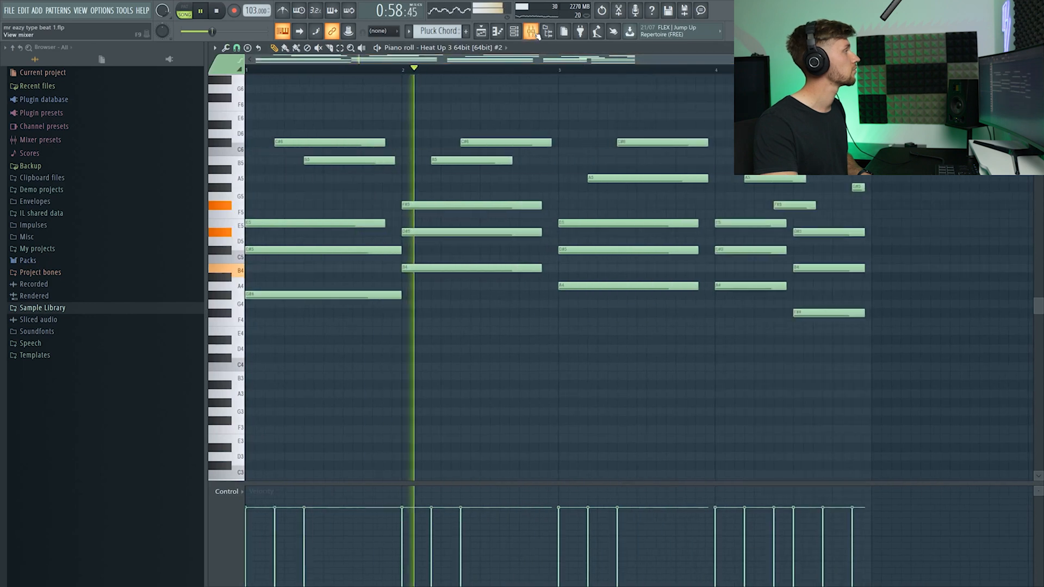
click(529, 31)
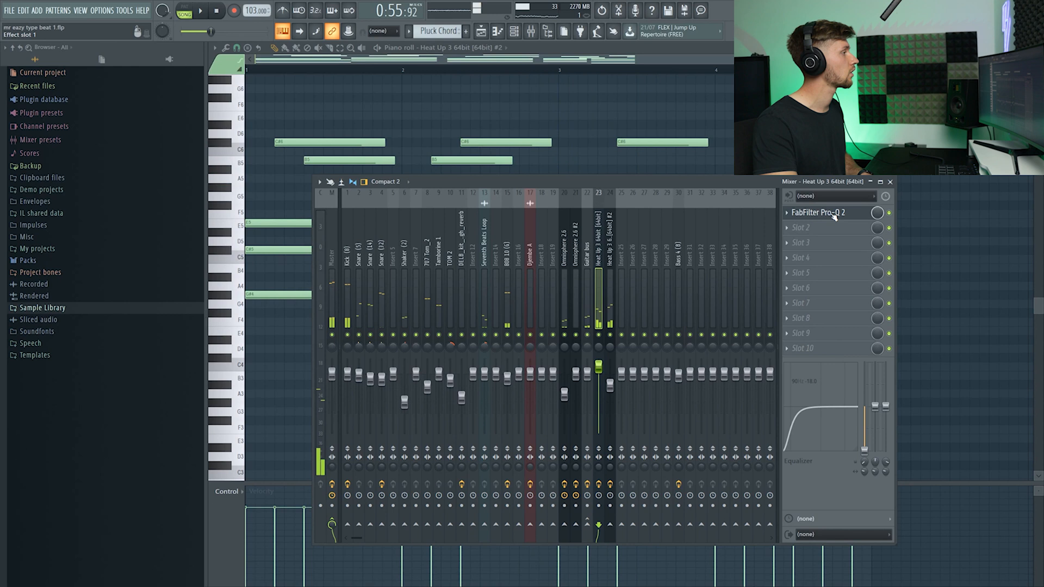
click(817, 213)
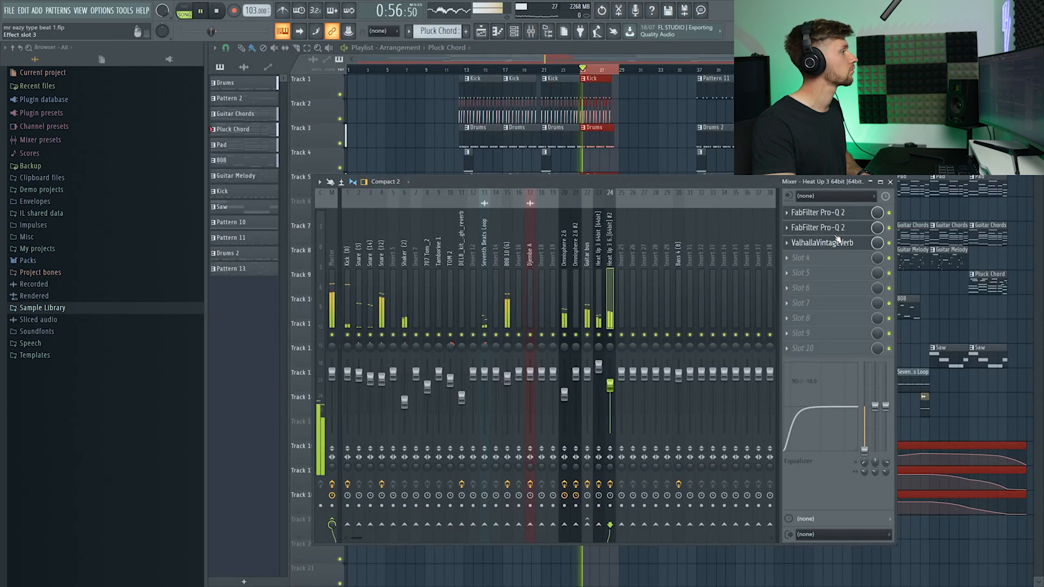
click(817, 228)
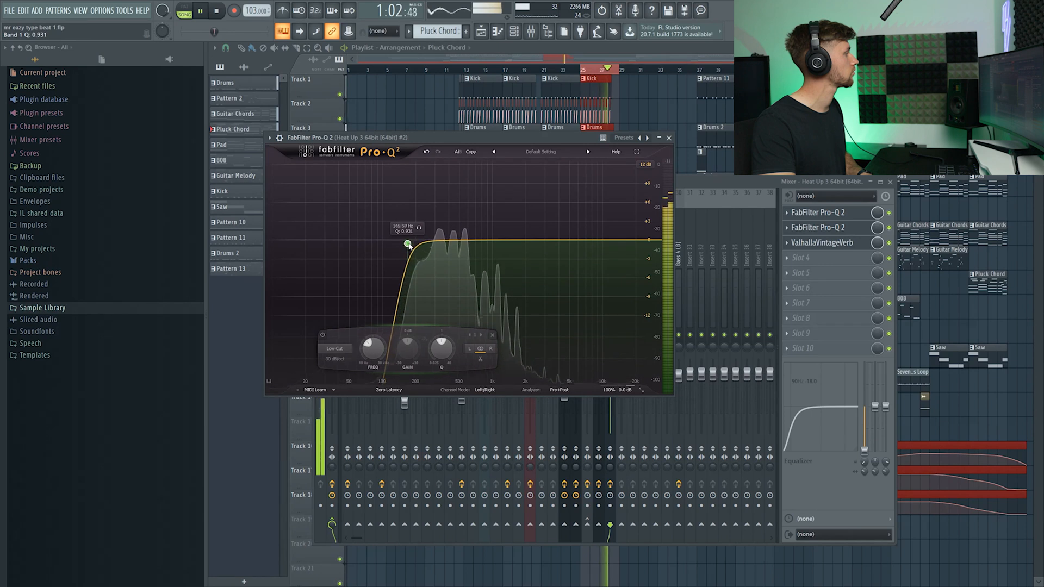
Sweep the low cut to about 100 Hz and dip band 2 to -2.4 dB near 527 Hz.
drag(409, 244, 404, 245)
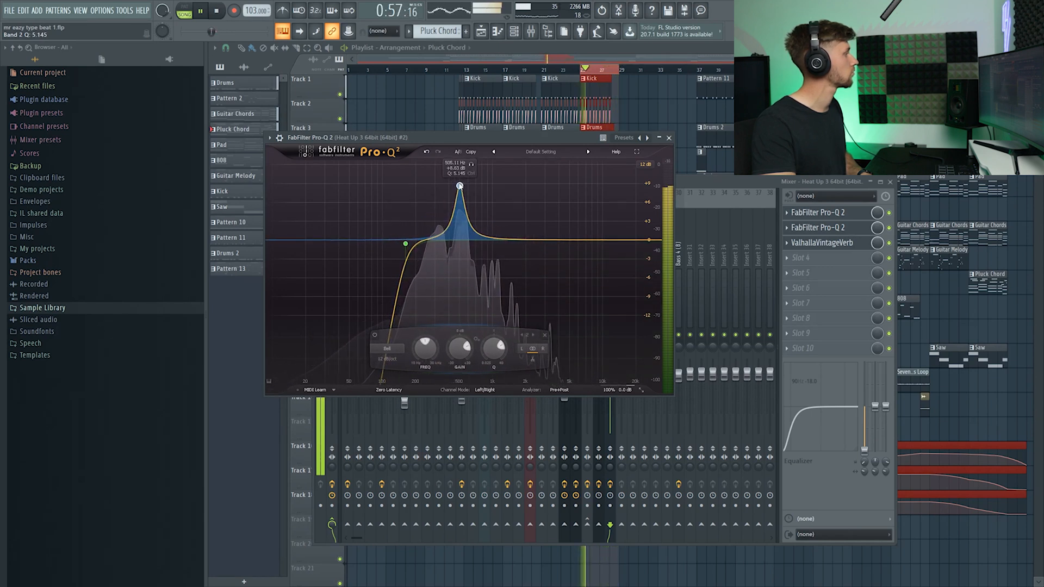
drag(459, 184, 461, 258)
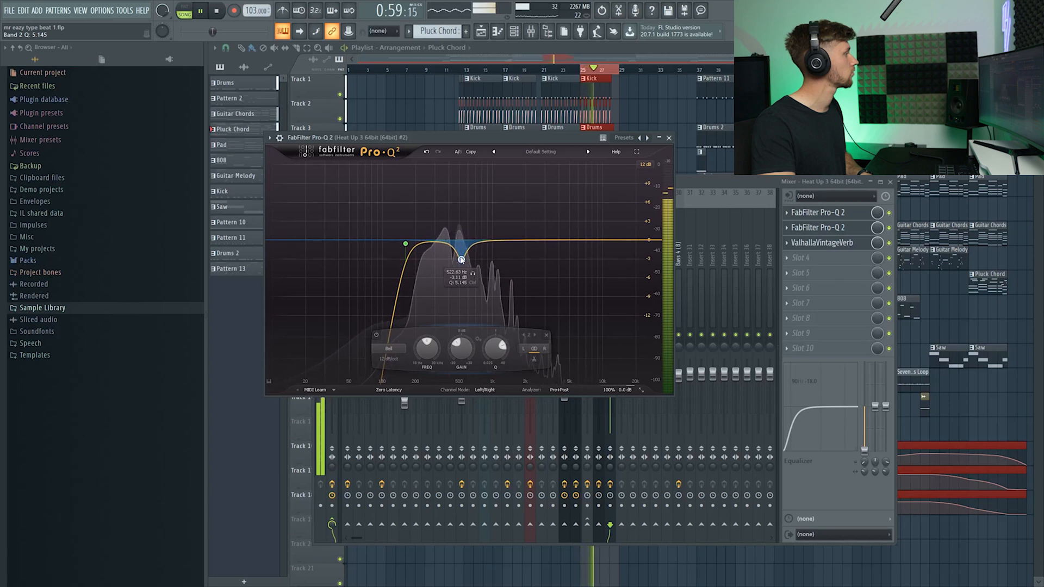
drag(459, 260, 461, 255)
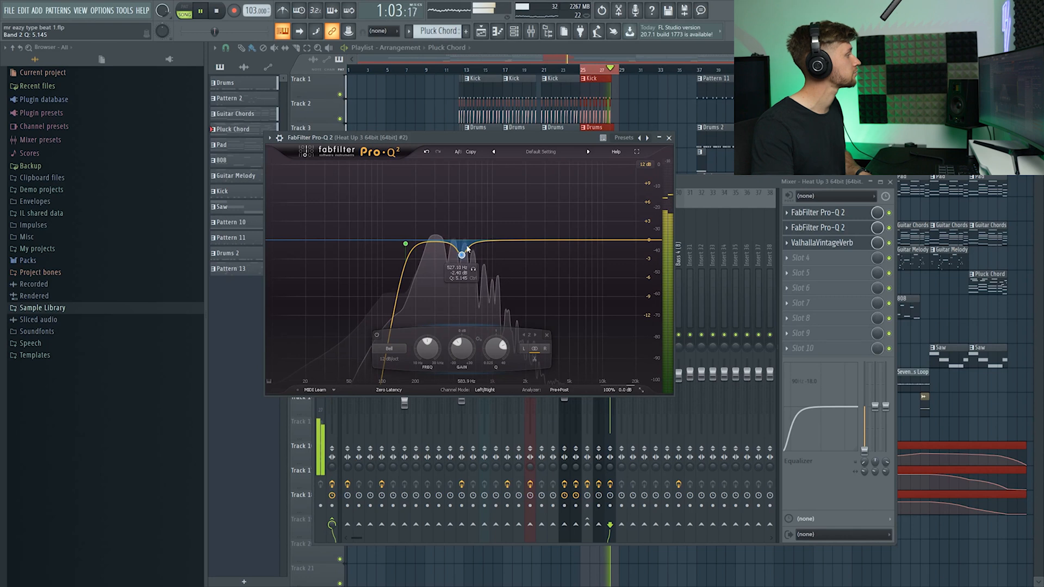
drag(462, 255, 489, 234)
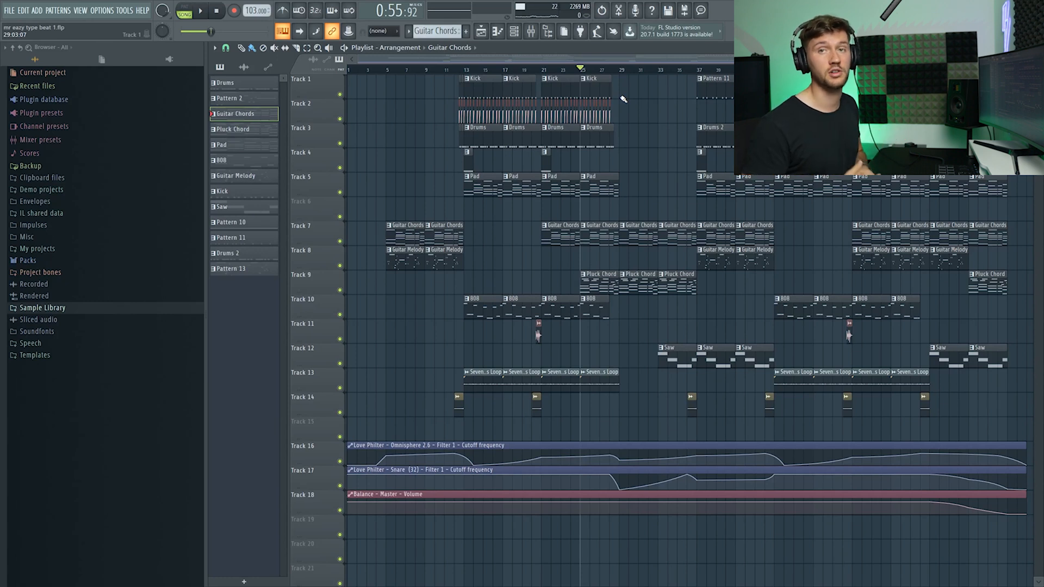
Create a volume automation clip from the 808 10 (G) channel's volume knob.
click(464, 69)
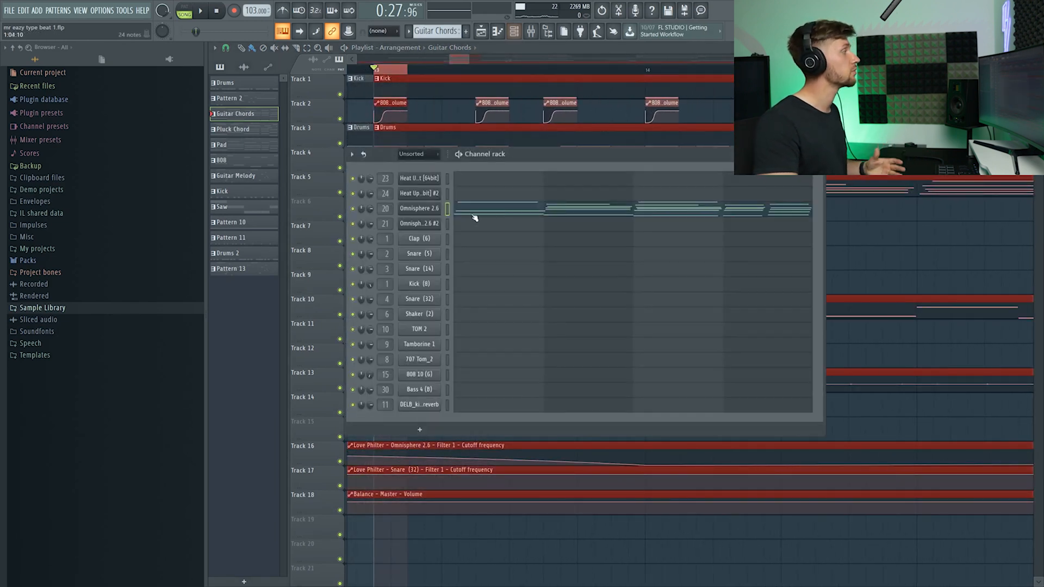
click(413, 284)
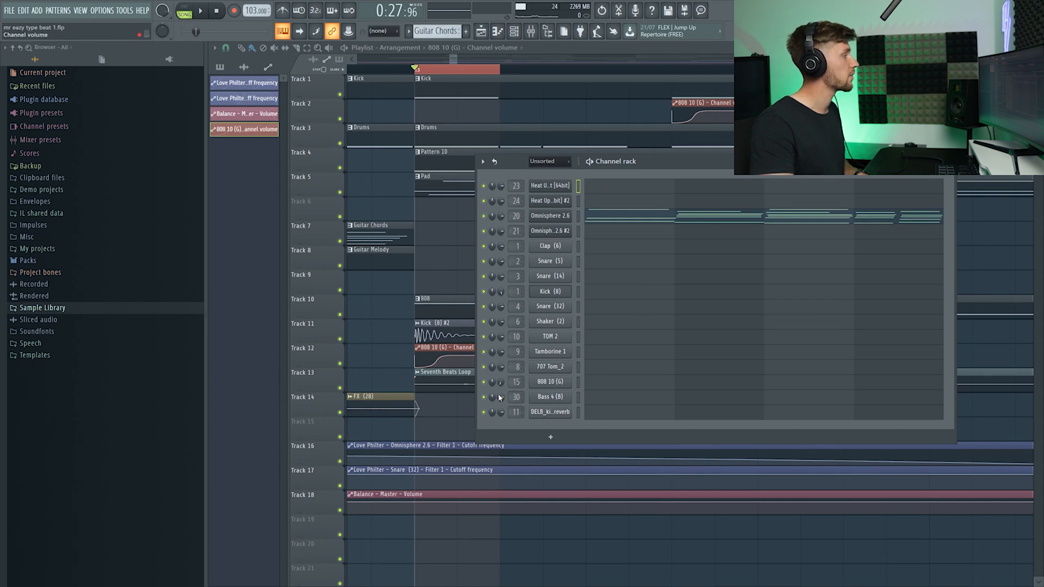
right_click(500, 397)
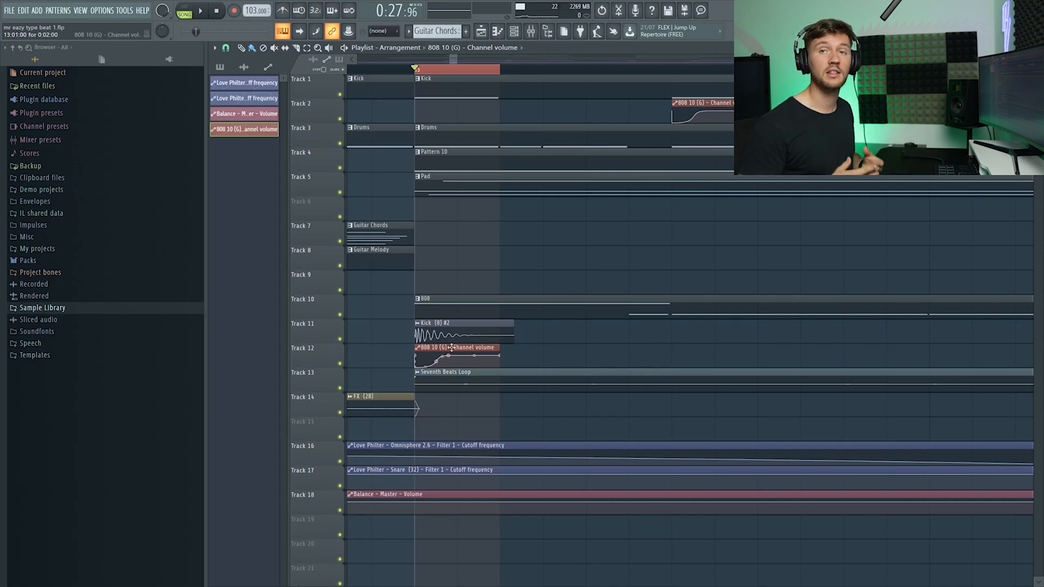
Open the 808's Pro-Q 2 and add a low shelf at about 41 Hz, -5.5 dB.
click(531, 32)
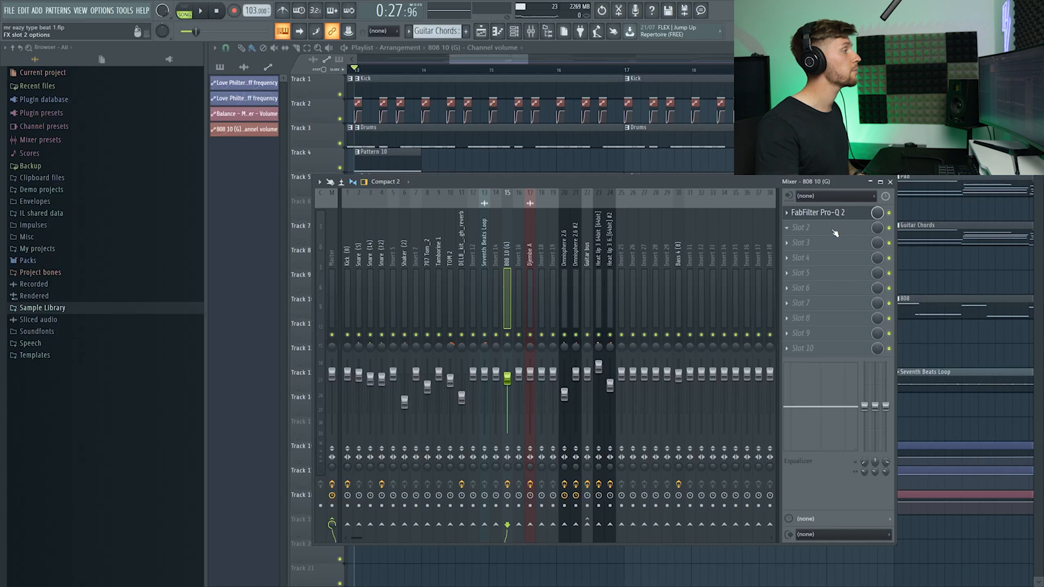
click(817, 212)
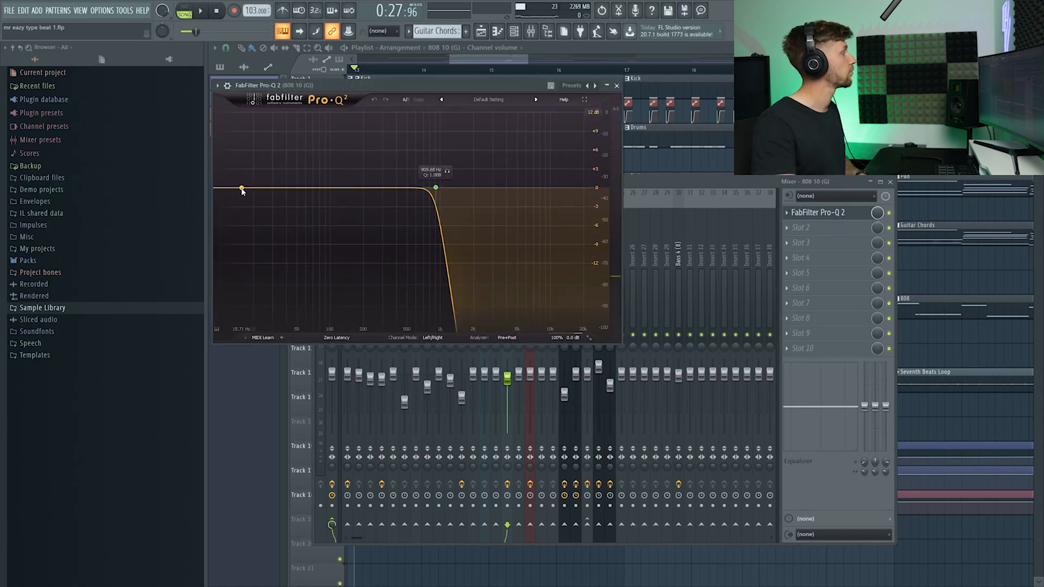
drag(241, 190, 264, 203)
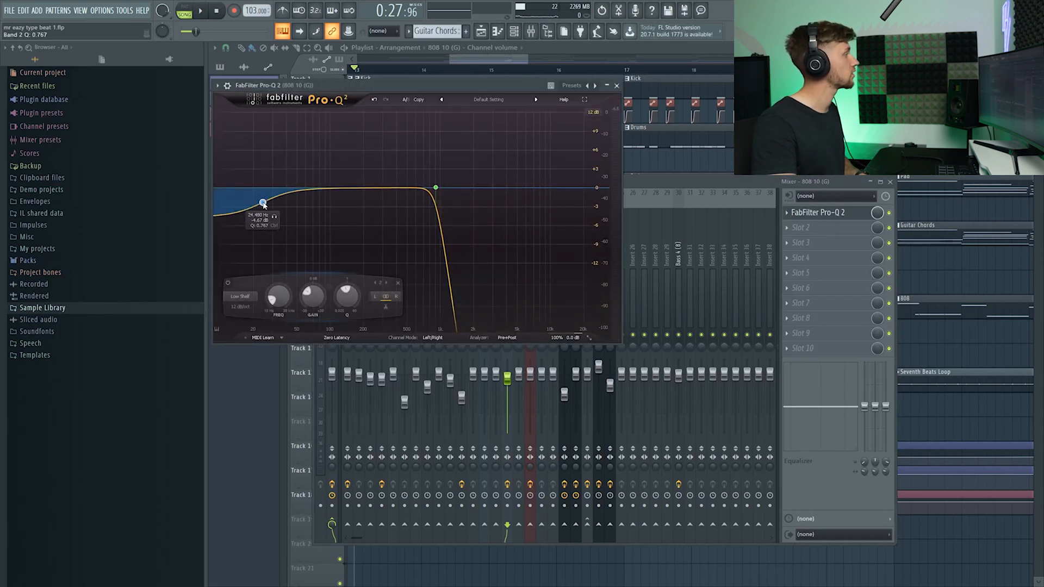
drag(263, 203, 299, 202)
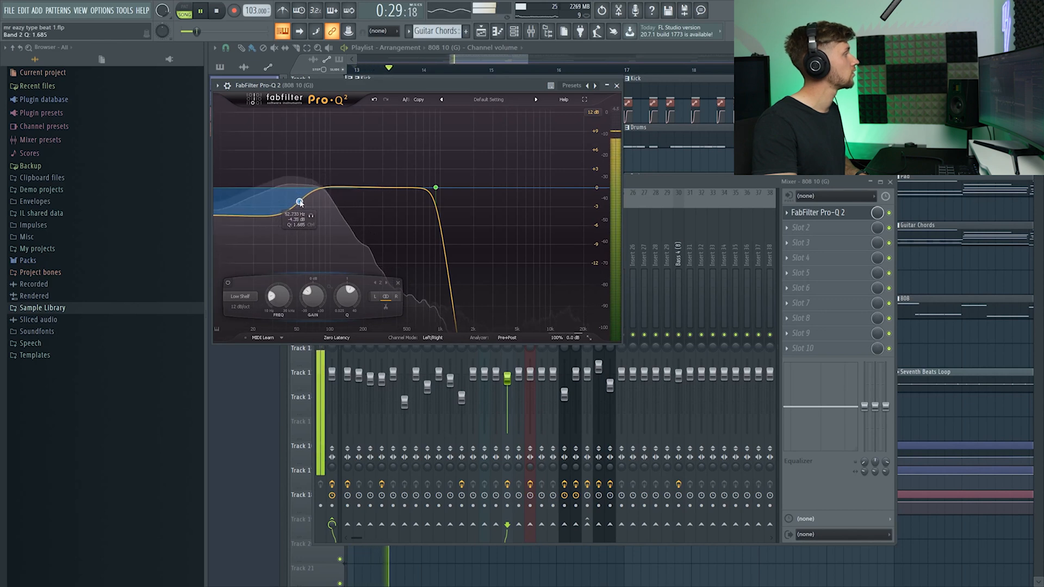
drag(300, 202, 296, 204)
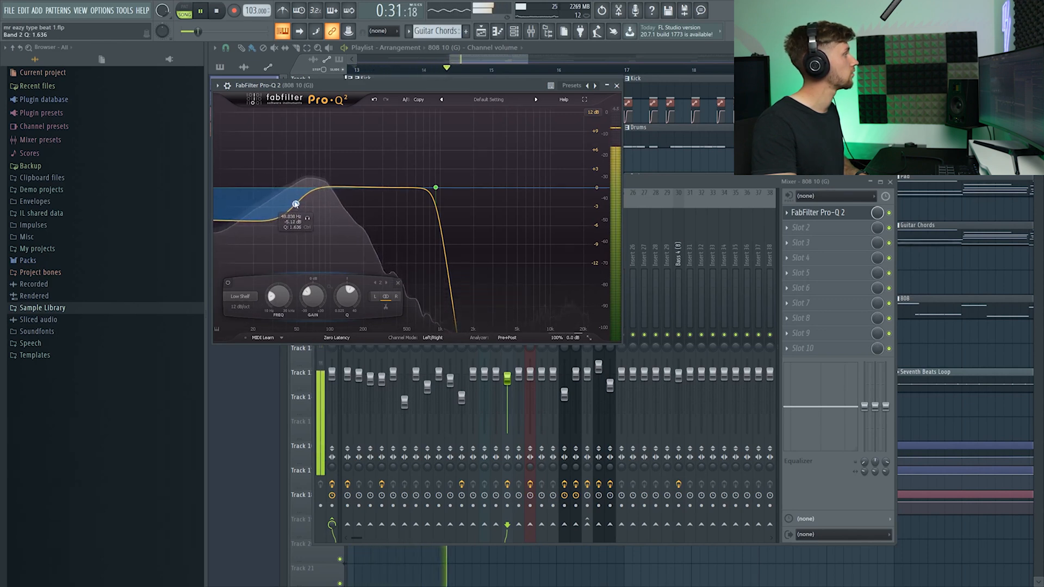
drag(295, 203, 294, 204)
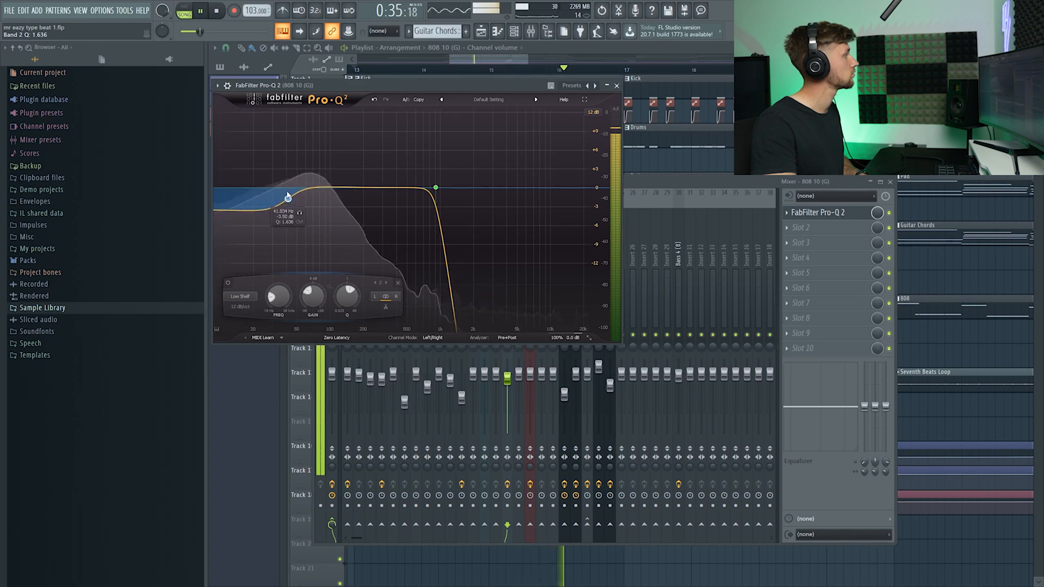
Add a small bell boost of about 1.5 dB near 150 Hz.
drag(286, 195, 282, 202)
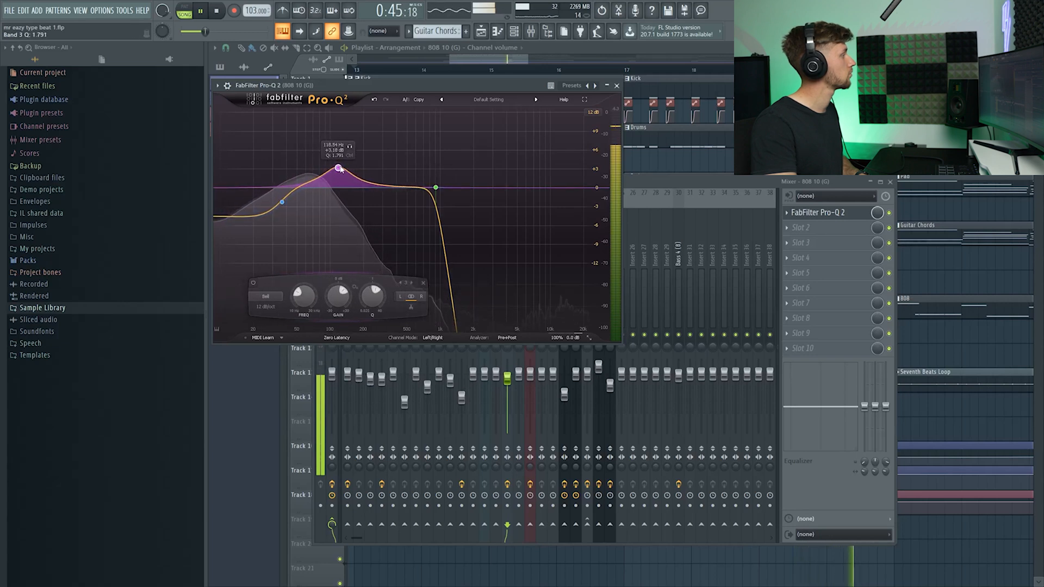
drag(339, 169, 350, 181)
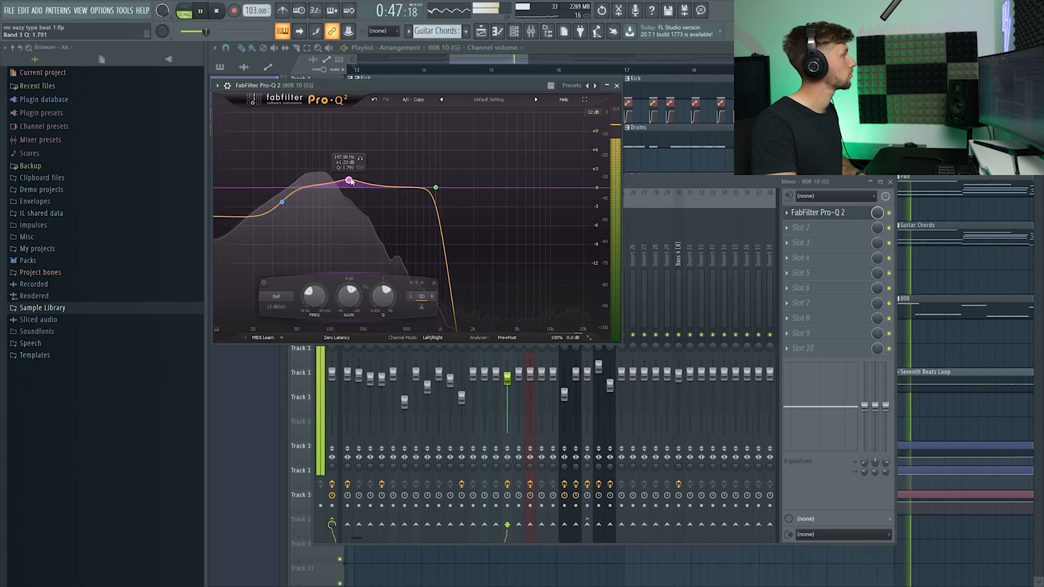
drag(349, 181, 349, 178)
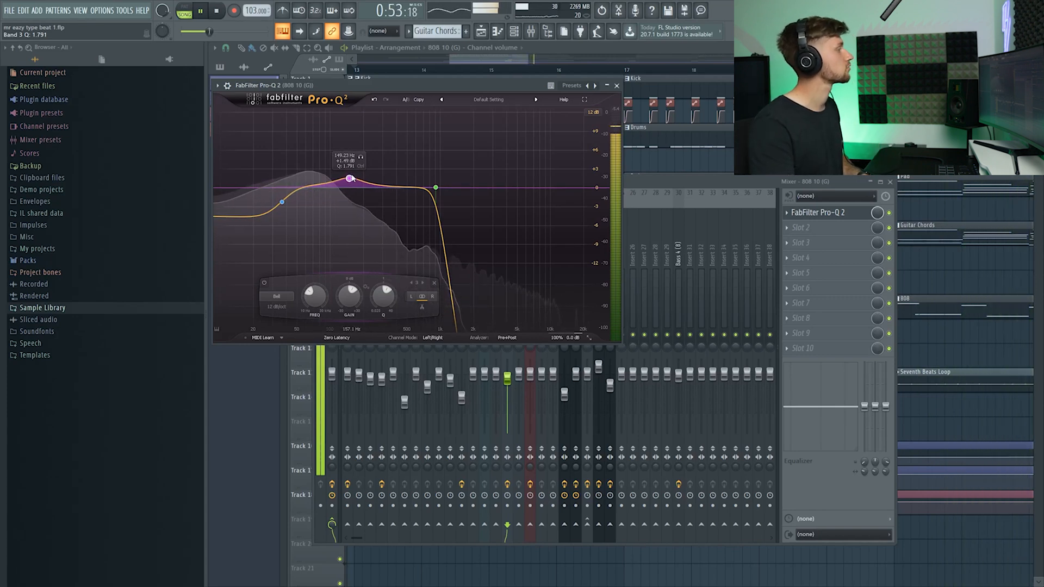
drag(437, 188, 437, 188)
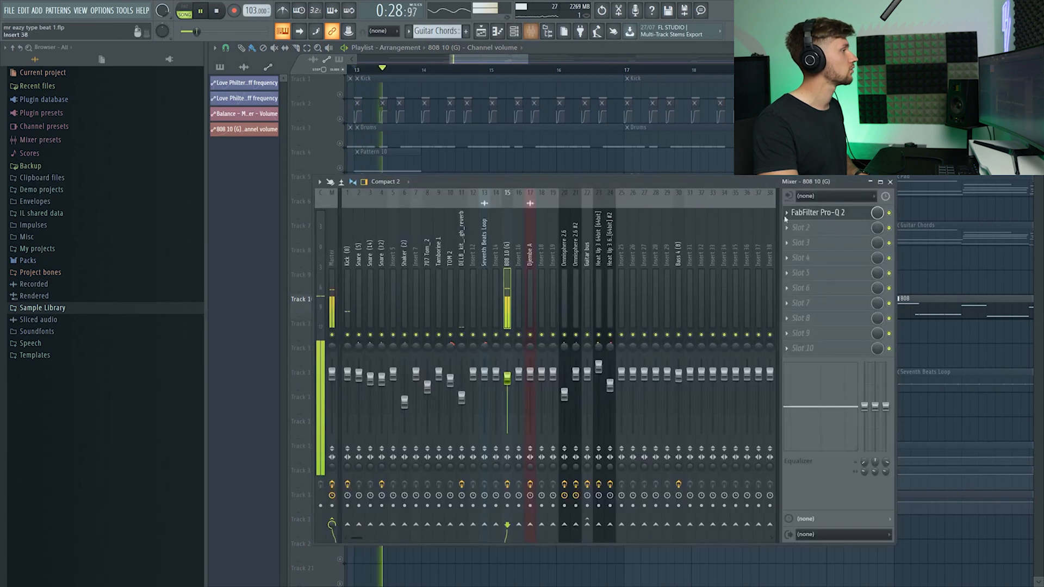
Reopen the 808's Pro-Q 2 and pull the high cut down to about 500 Hz.
click(818, 212)
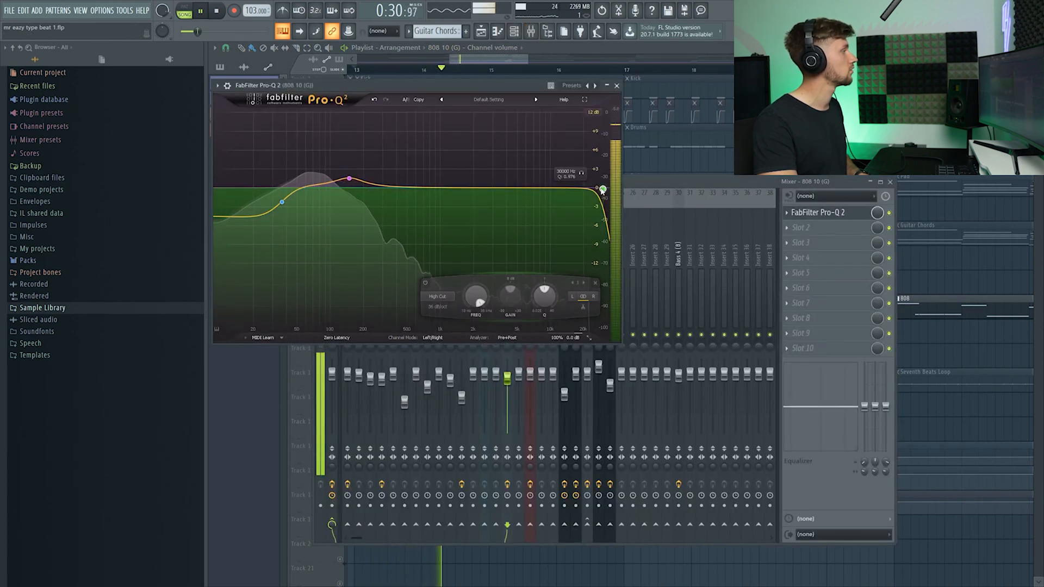
drag(602, 189, 411, 202)
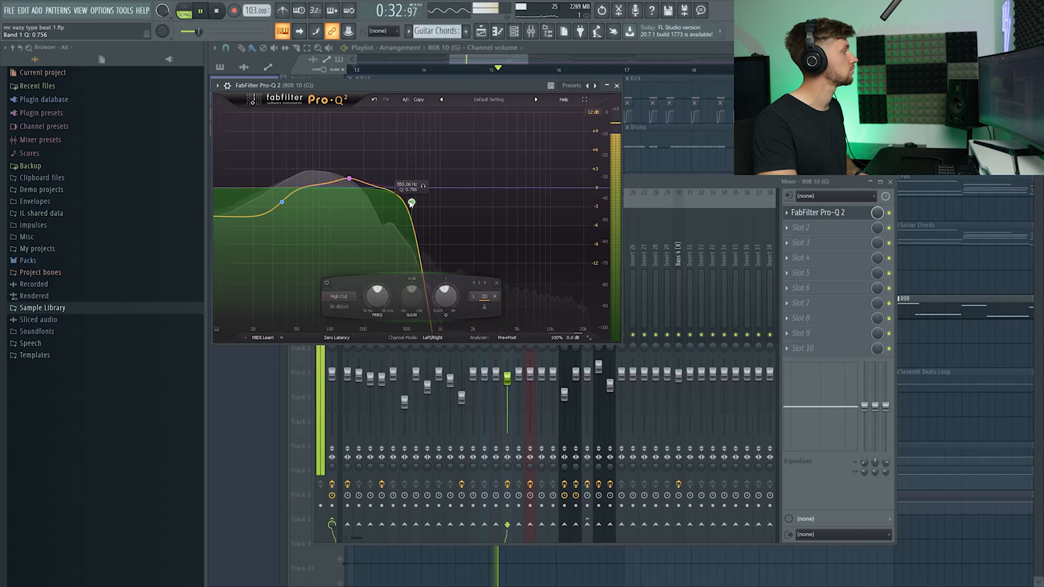
drag(411, 203, 406, 205)
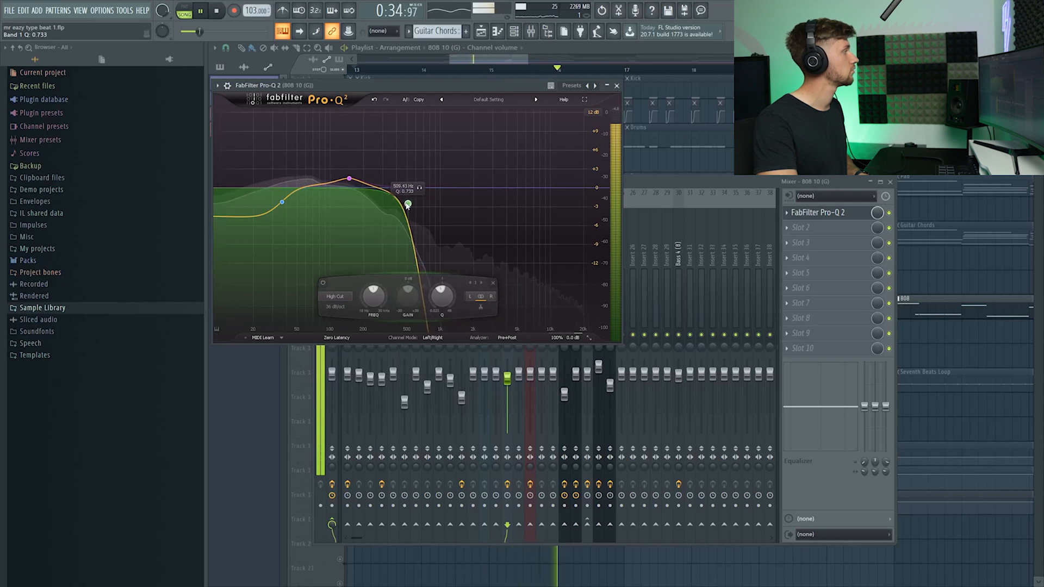
drag(407, 203, 408, 202)
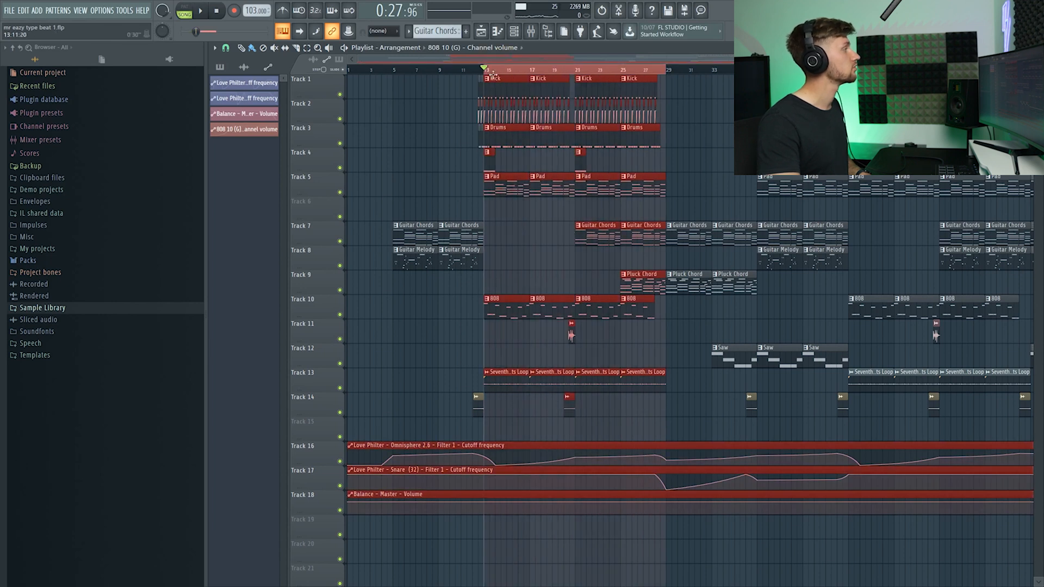
Give the master Glue 1.4 dB makeup, -8.7 dB threshold and 0.8 s release.
click(529, 32)
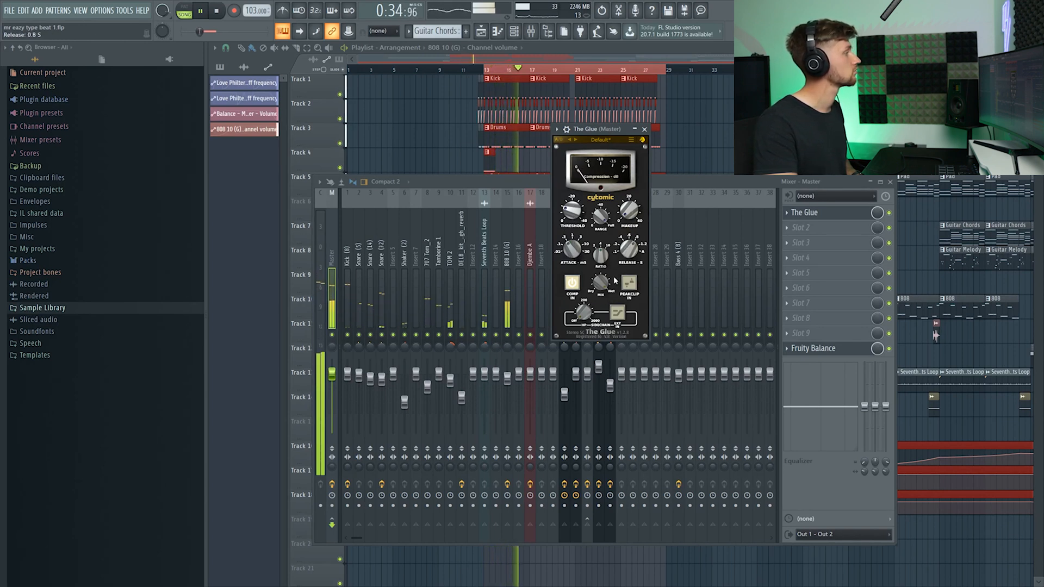
drag(629, 212, 629, 200)
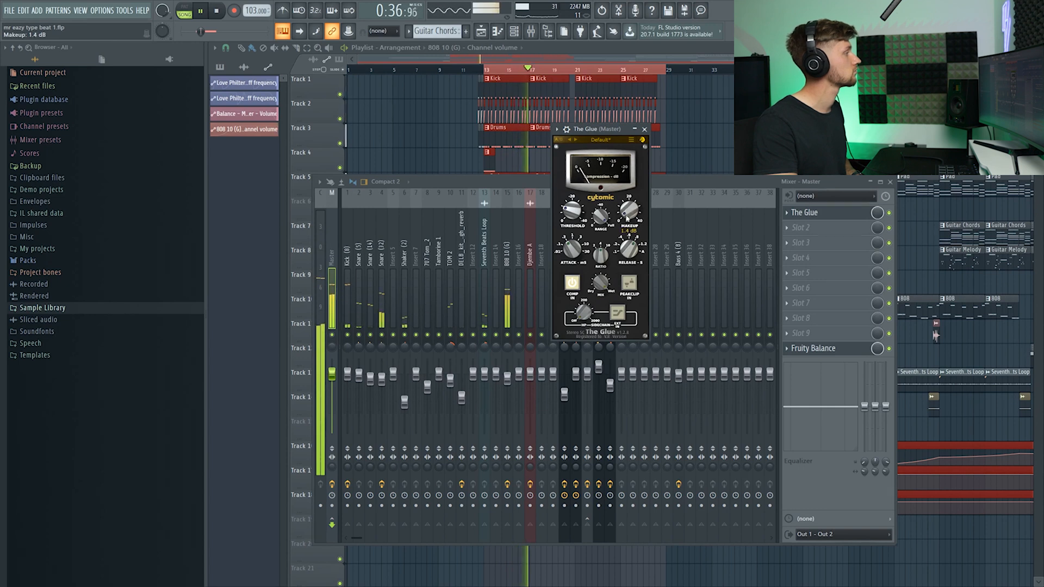
drag(599, 215, 599, 260)
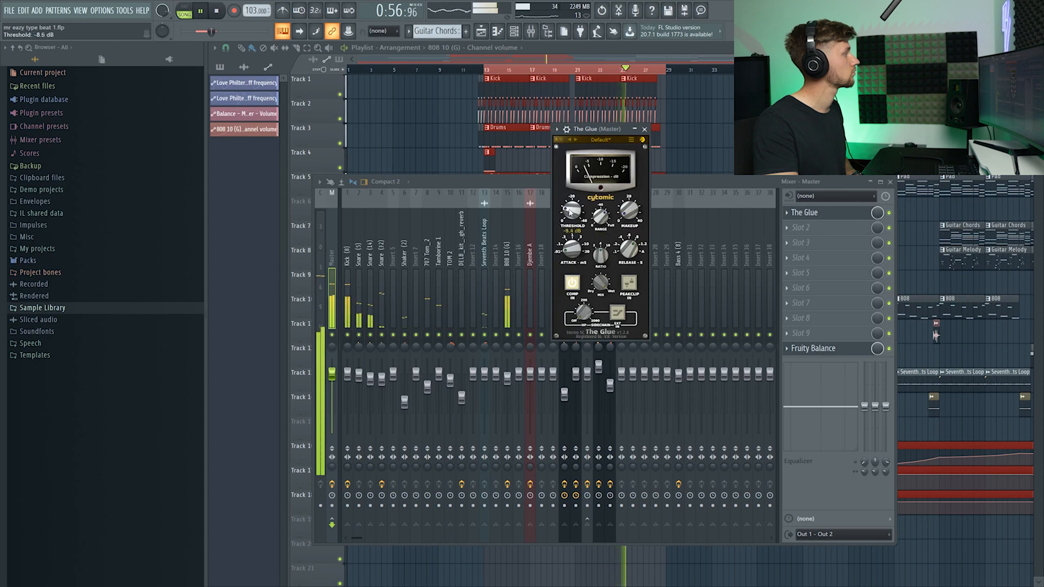
drag(571, 212, 570, 216)
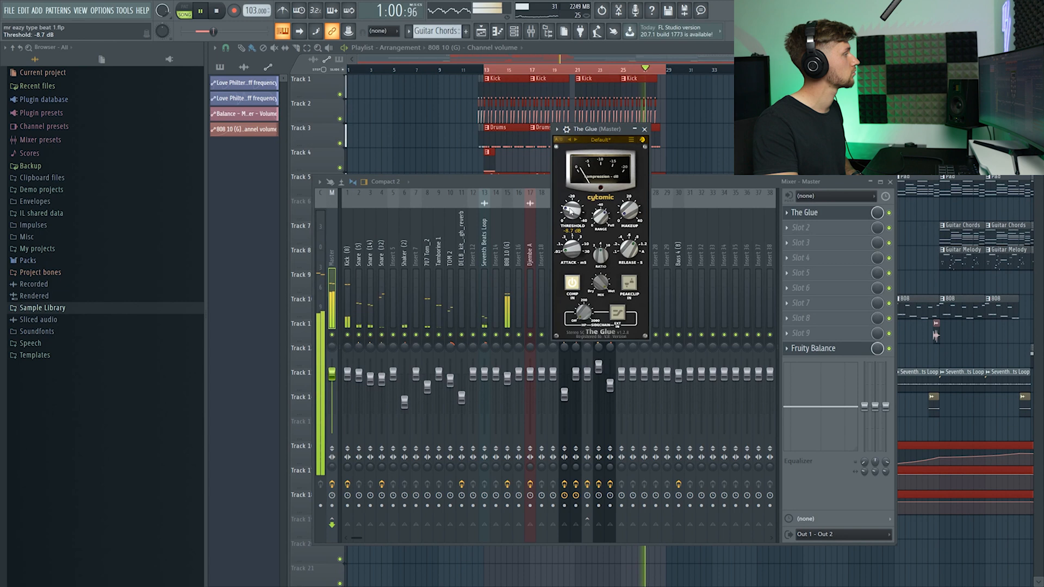
drag(570, 212, 571, 207)
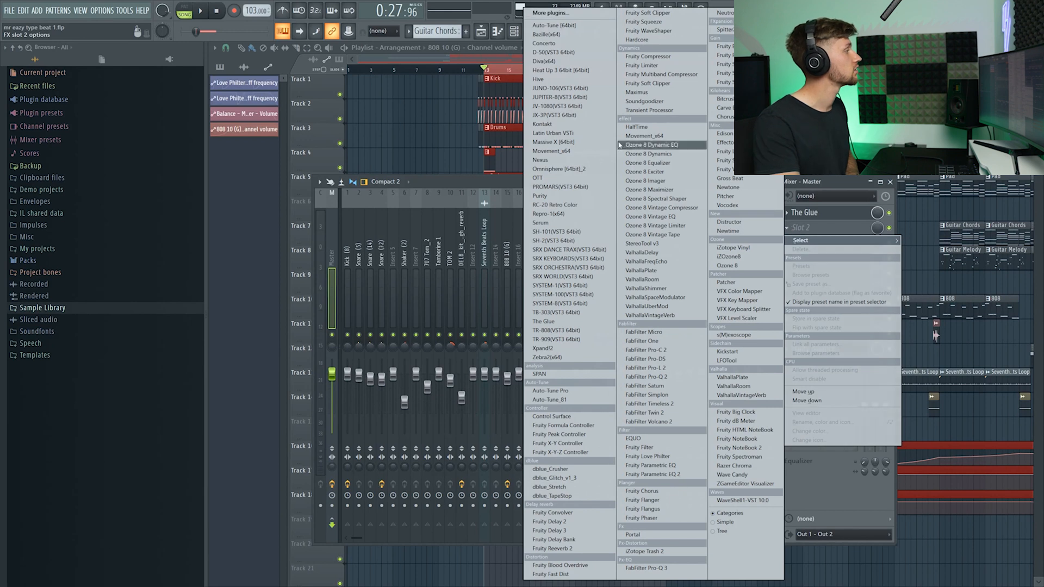
mouse_move(661, 350)
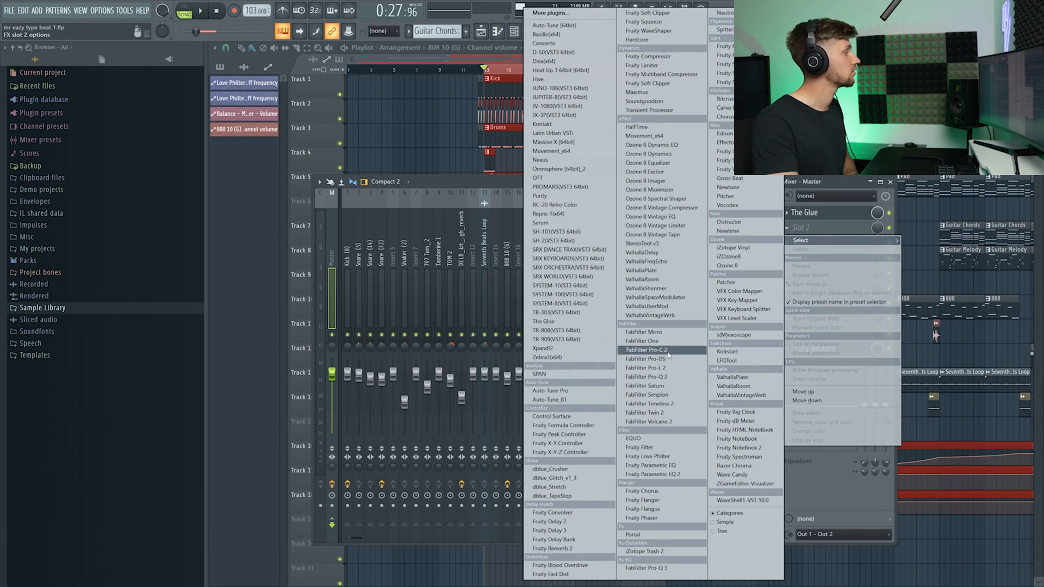
Load Pro-C 2 on the master, play the beat, and set 10 ms release and -5.6 dB threshold.
click(646, 350)
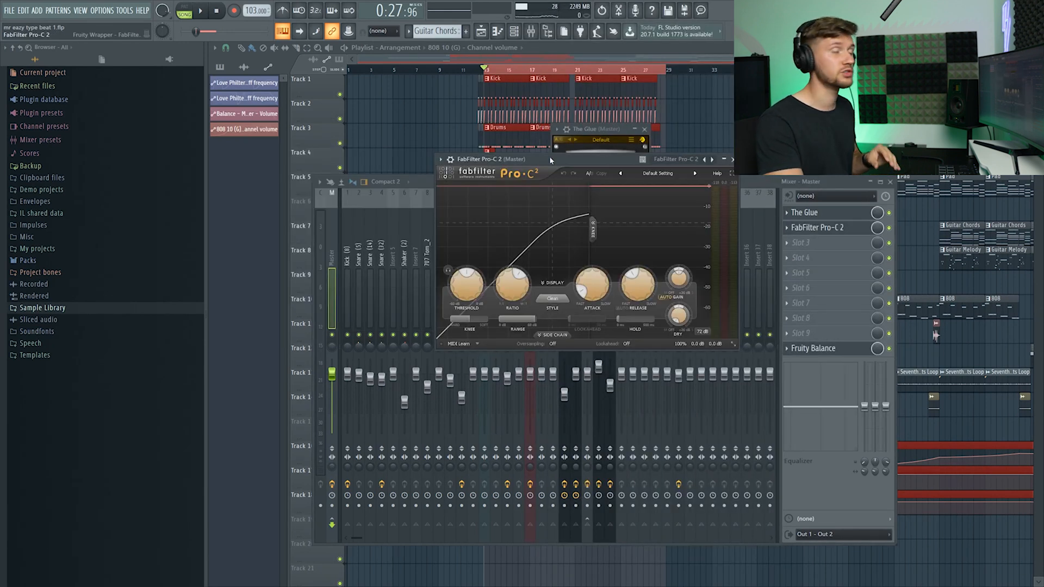
click(201, 11)
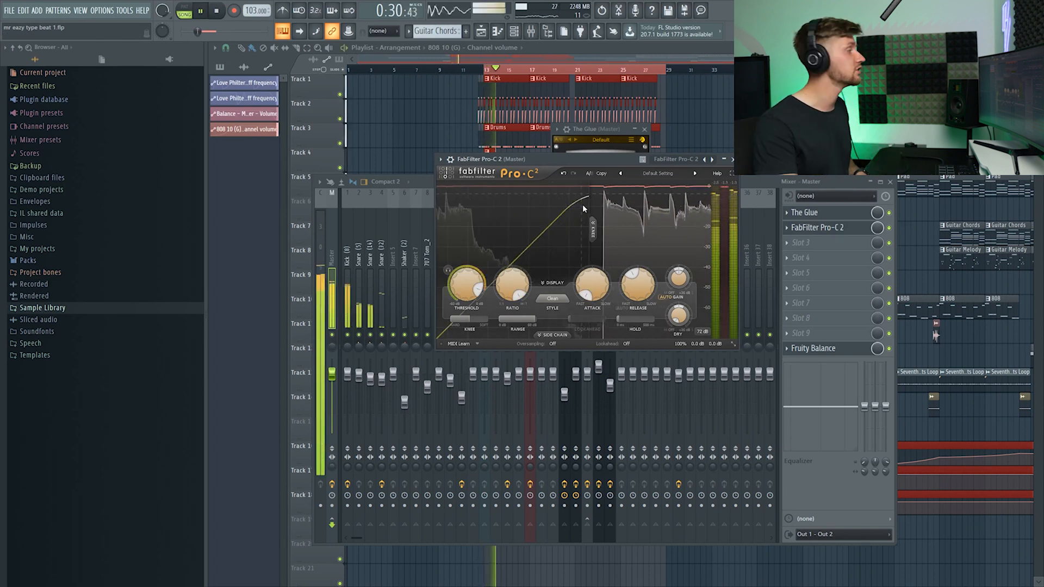
drag(637, 283, 637, 277)
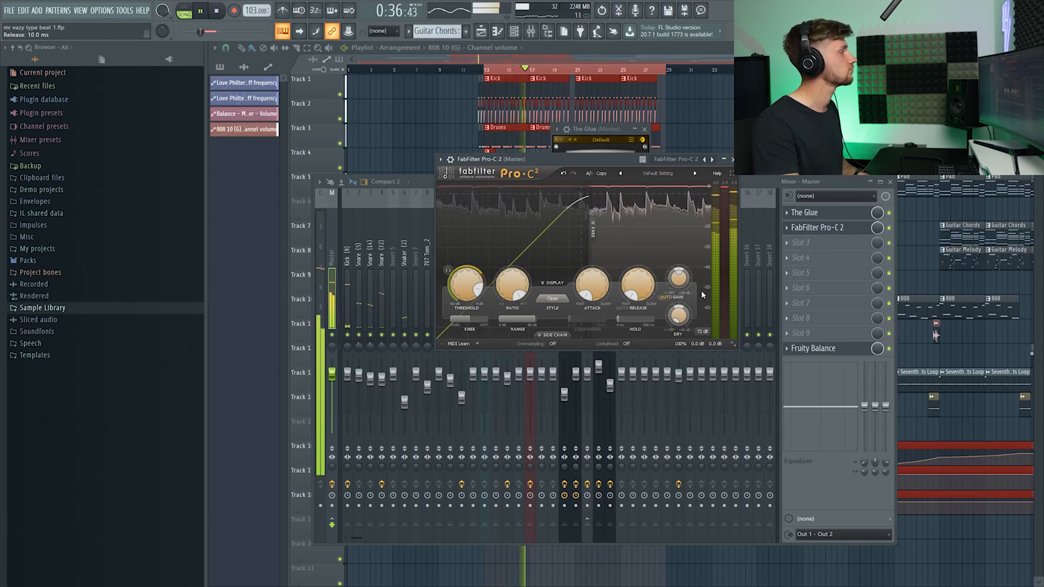
drag(466, 287, 466, 276)
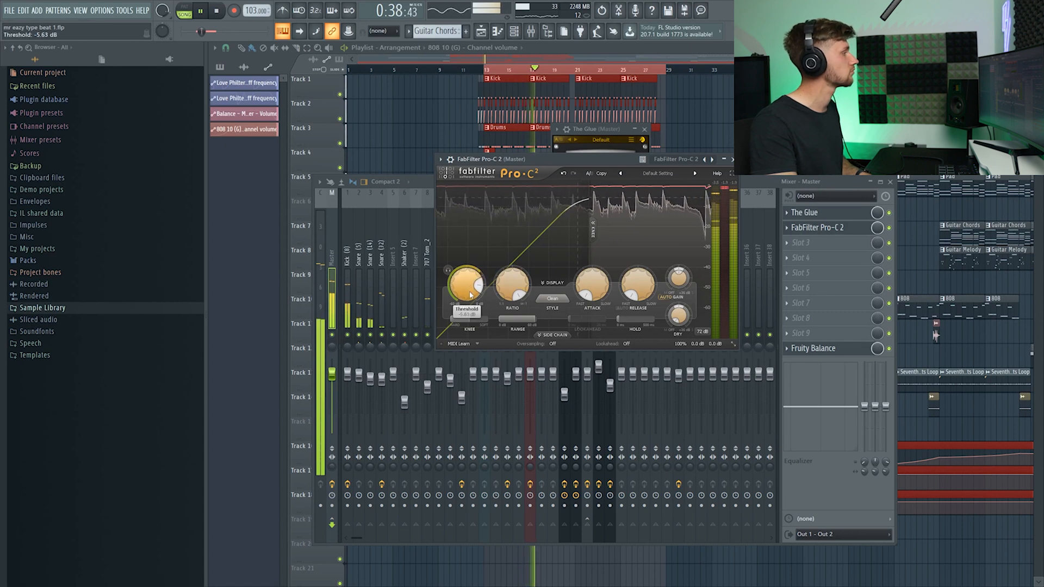
drag(468, 280, 472, 273)
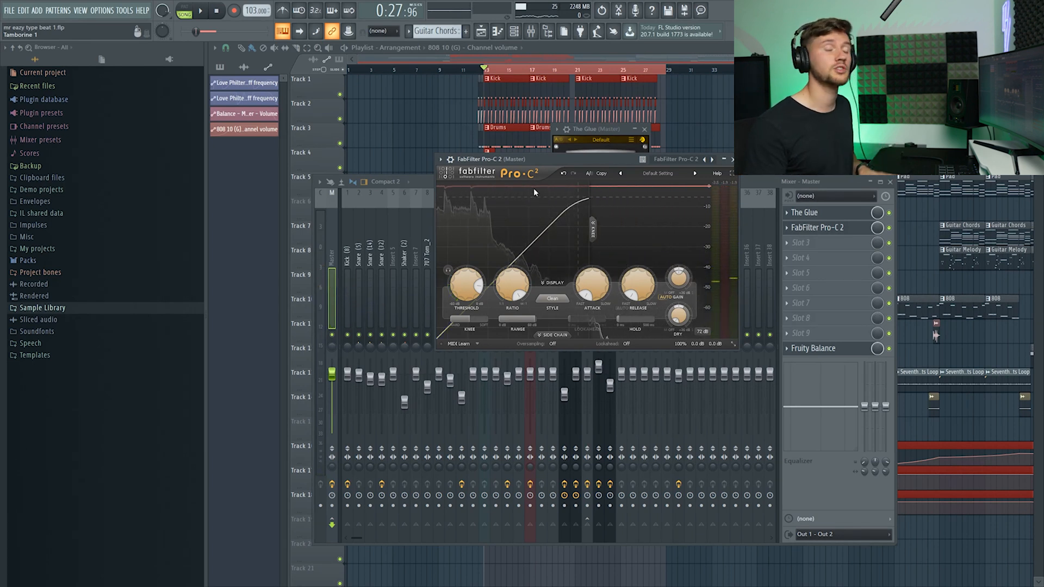
Load a second The Glue in master slot 3 with threshold near -19.1 dB.
click(787, 242)
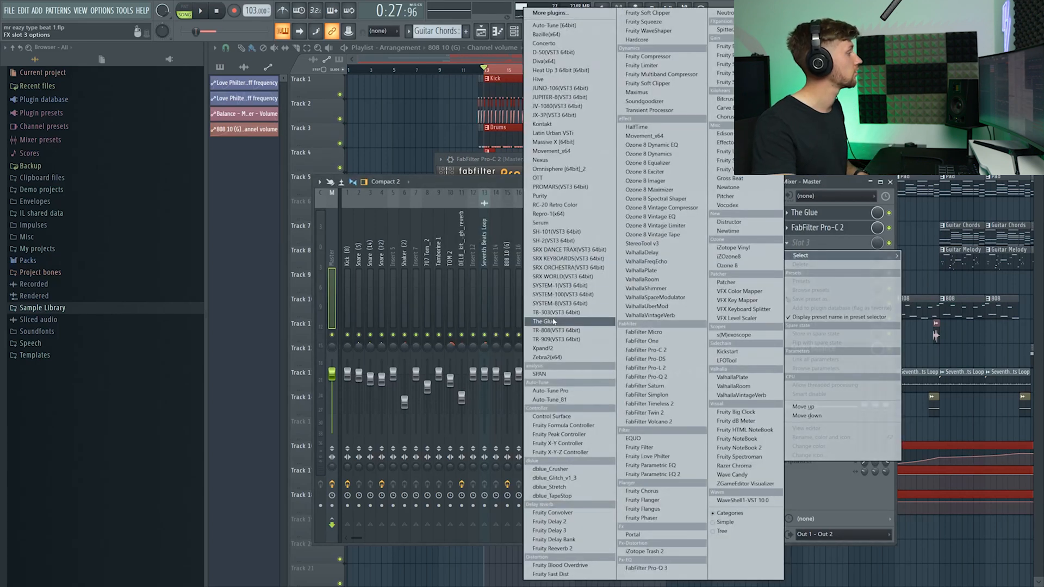
click(543, 321)
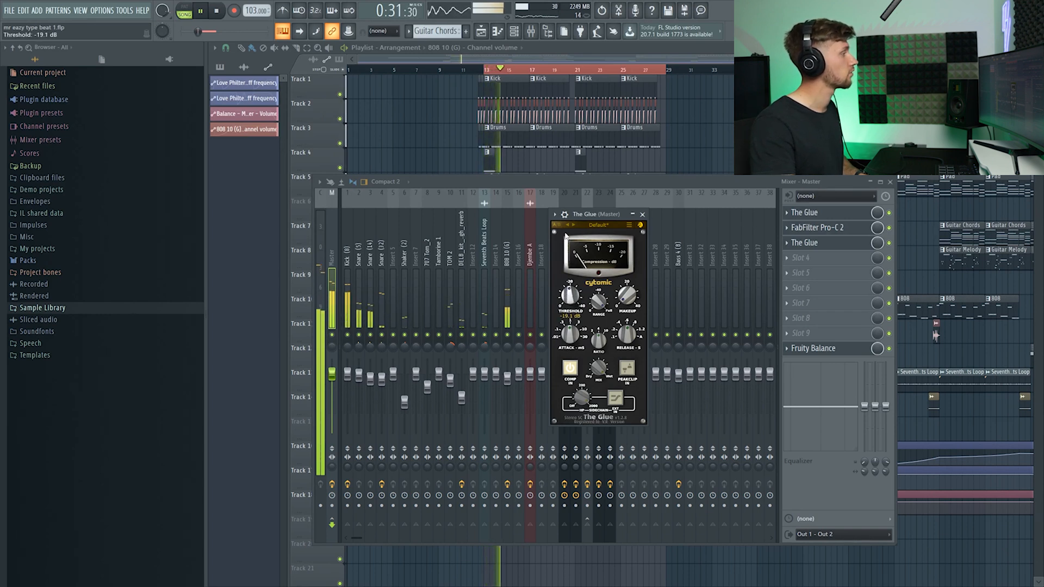
drag(567, 294, 566, 306)
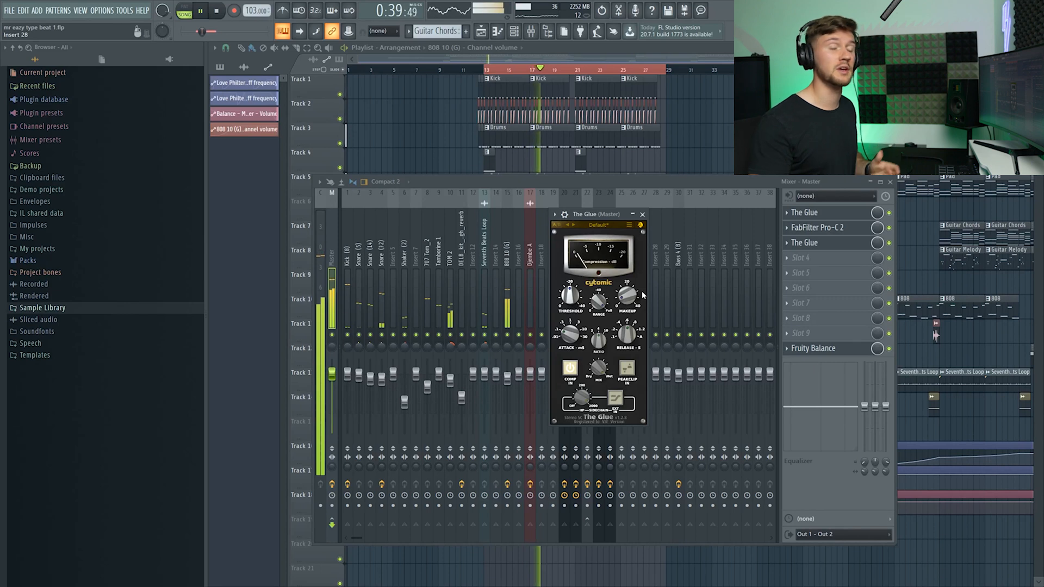
drag(626, 296, 626, 290)
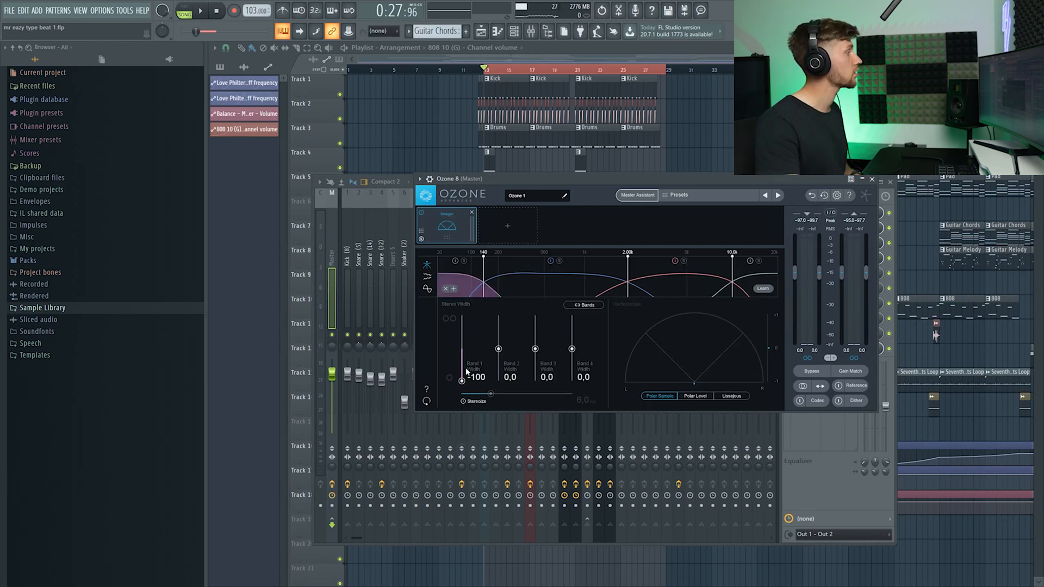
Set the Ozone 8 Imager's Band 1 stereo width to -100.
click(201, 10)
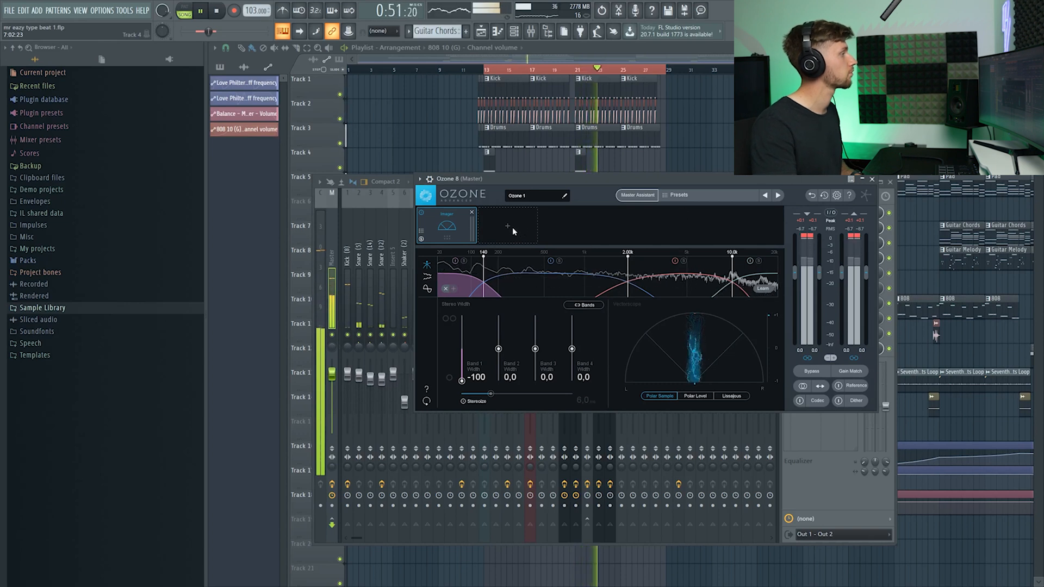
click(507, 225)
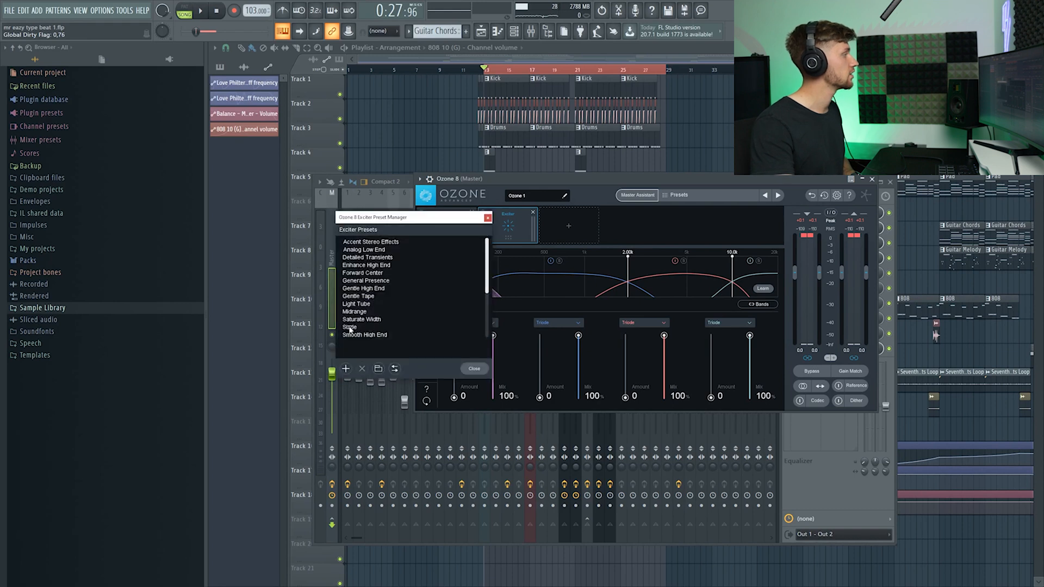
Apply the Saturate Width preset to Ozone's Exciter module.
click(362, 320)
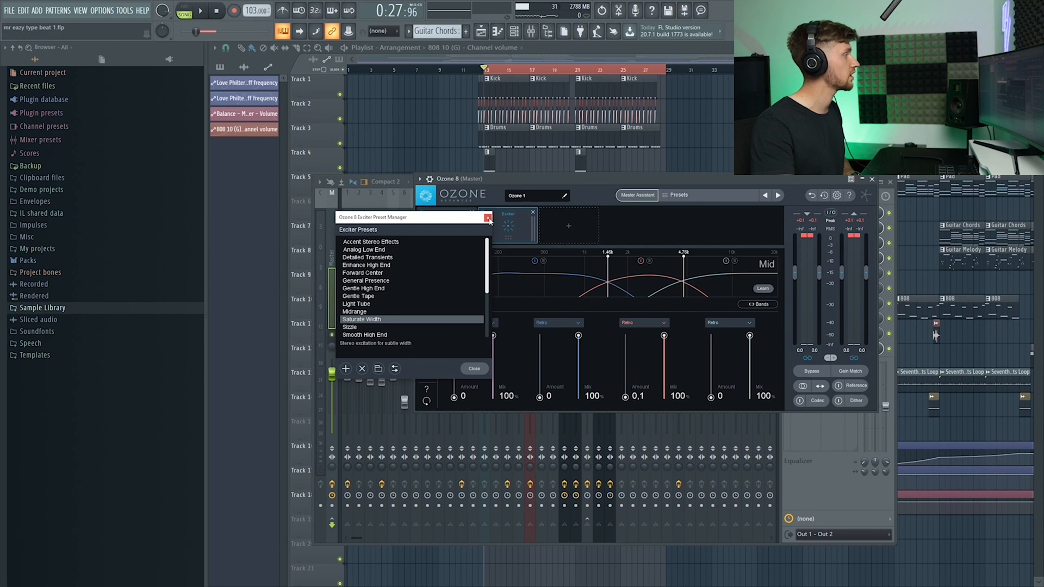
click(201, 11)
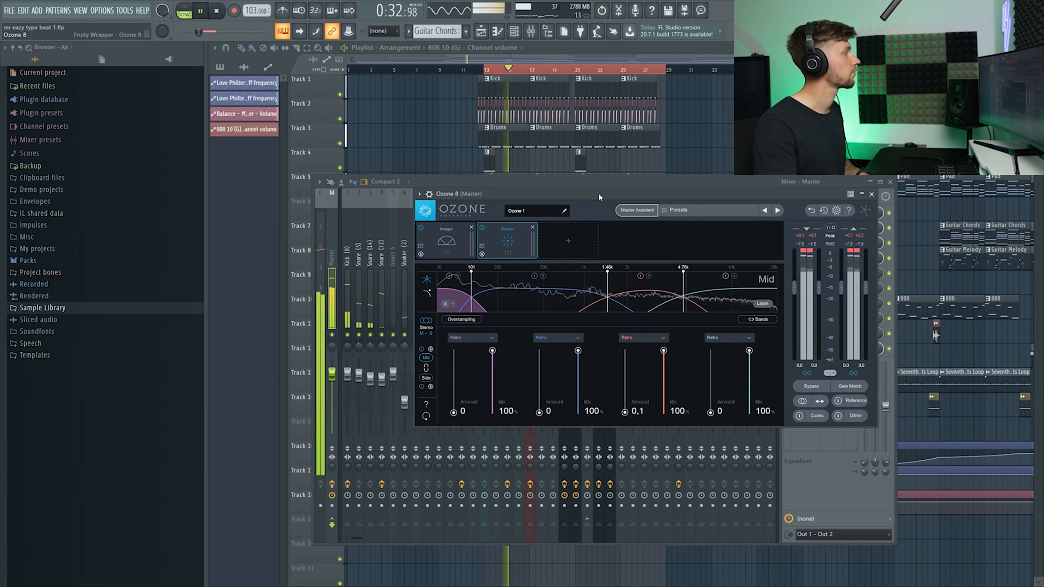
click(567, 241)
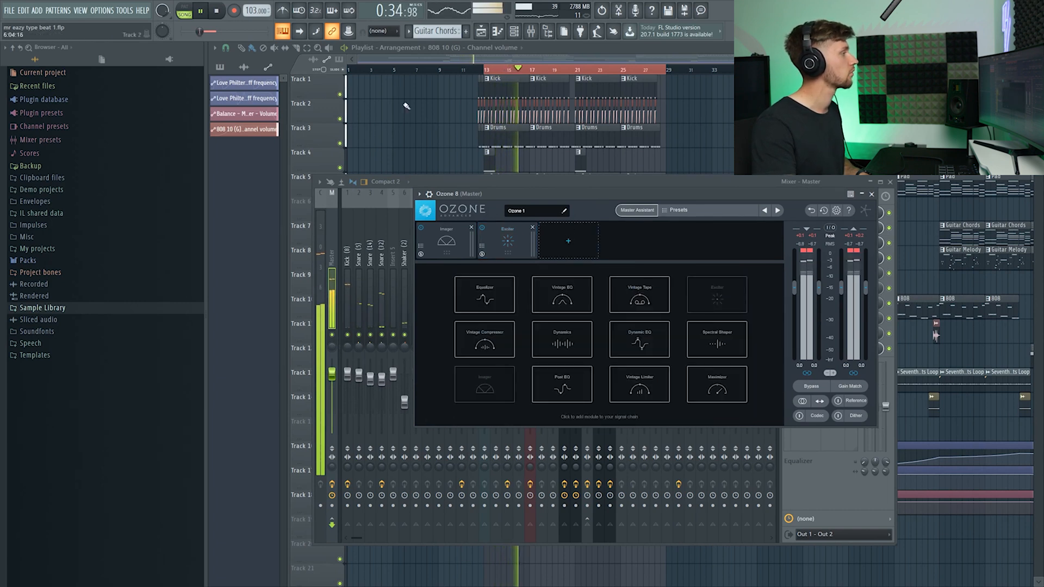
Add Ozone's Maximizer with about -0.1 dB ceiling and -1.6 dB threshold.
click(219, 12)
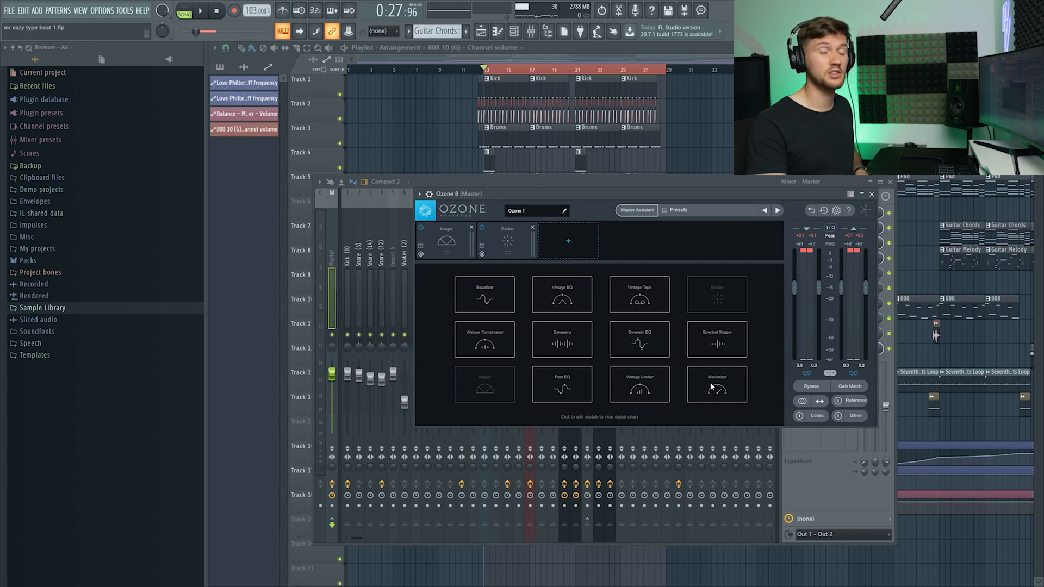
click(717, 384)
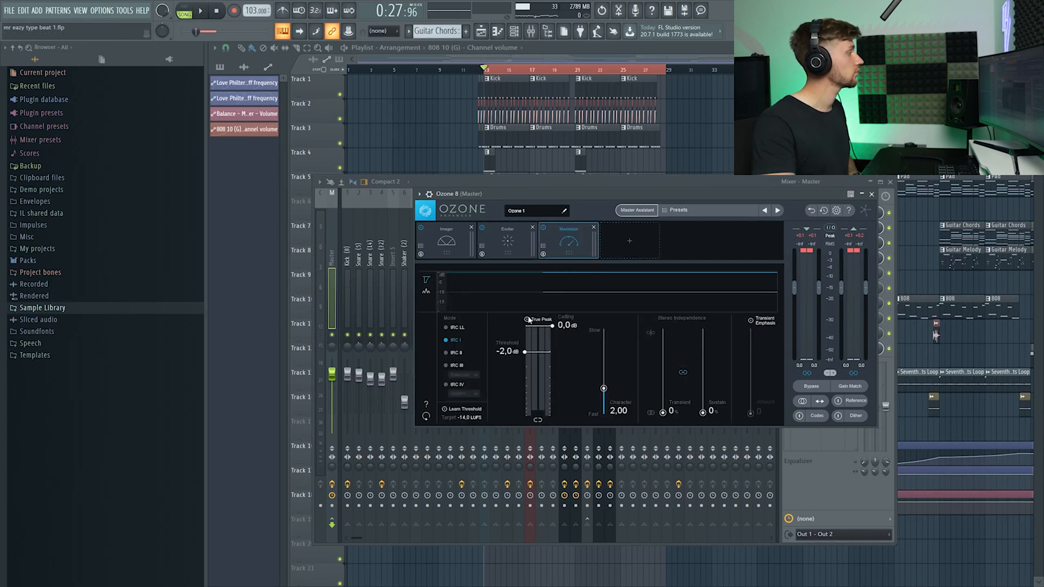
drag(553, 326, 553, 333)
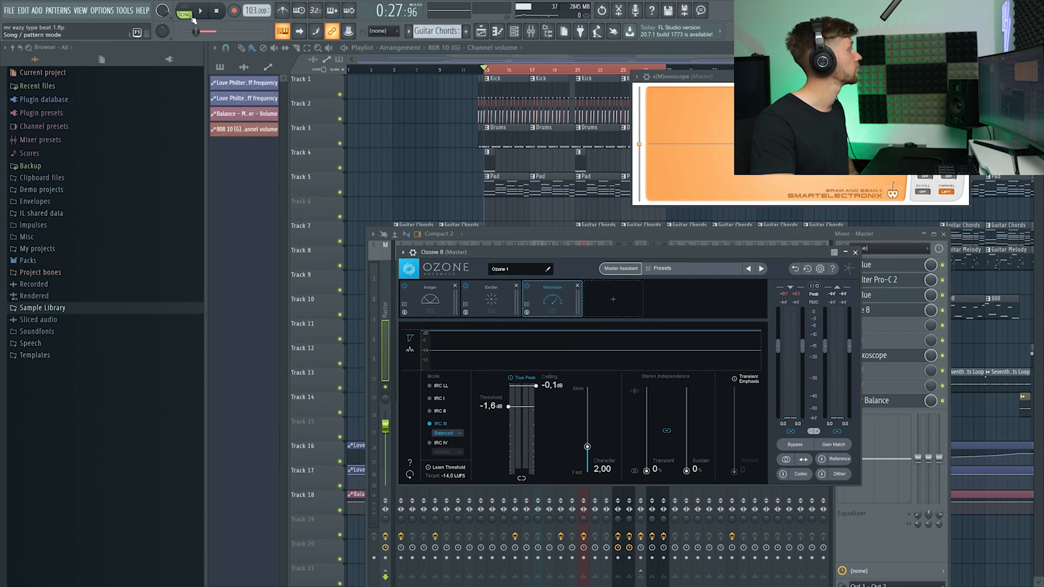
Pull the Maximizer threshold down in stages to -3.0 dB during playback.
drag(510, 405, 523, 414)
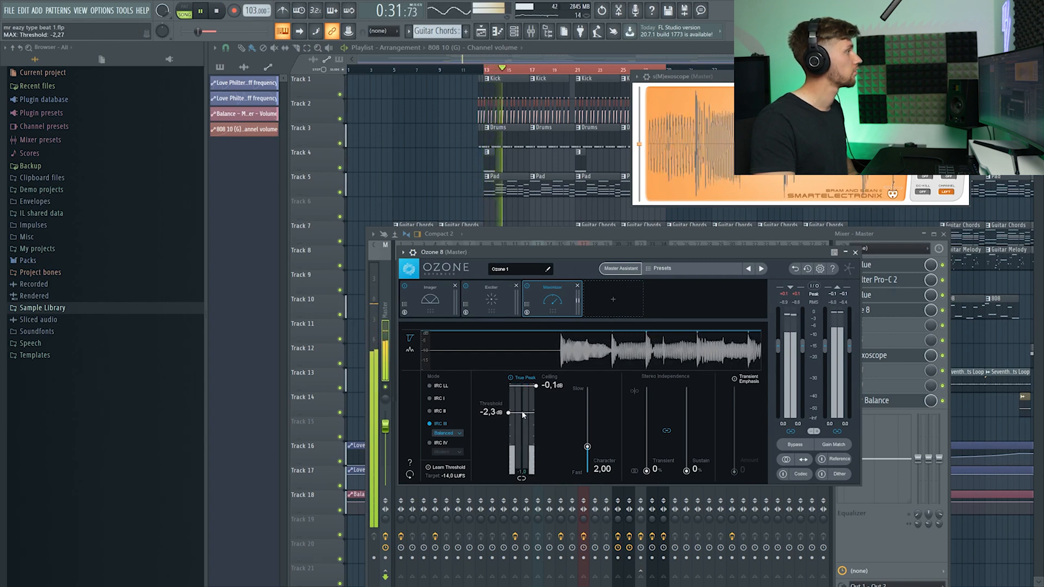
drag(509, 413, 509, 415)
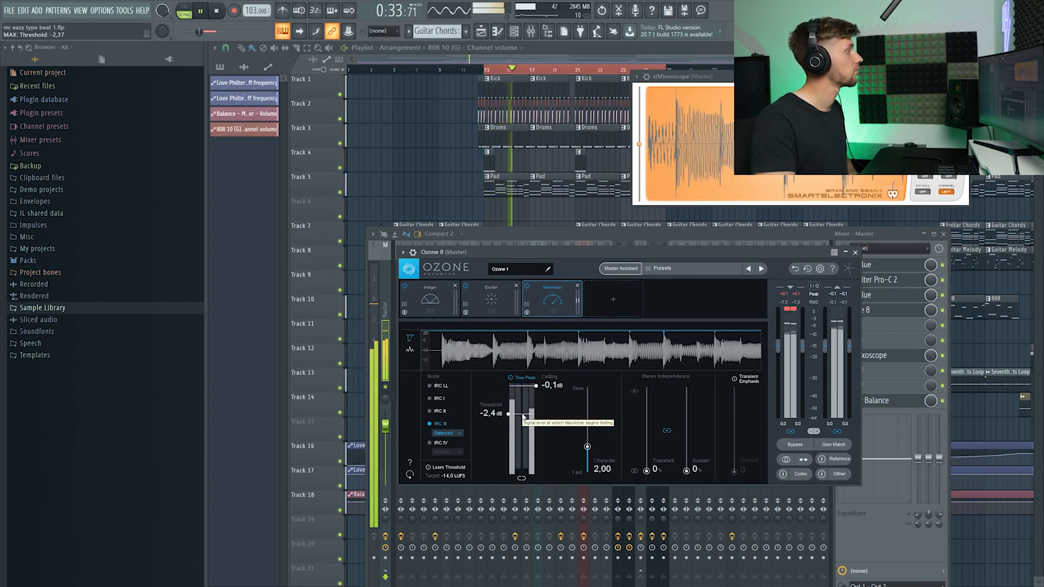
drag(522, 413, 522, 424)
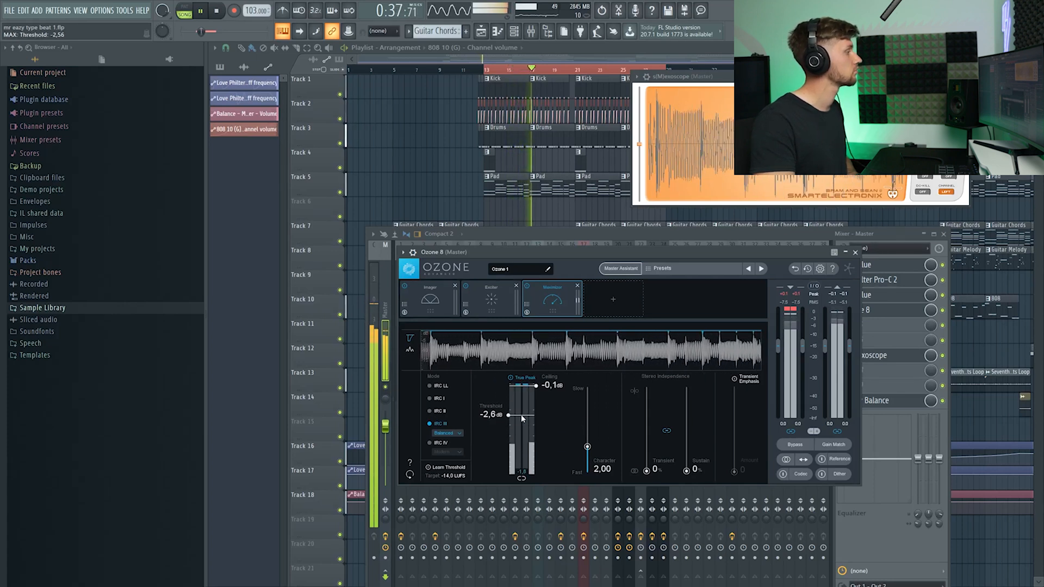
drag(508, 415, 508, 419)
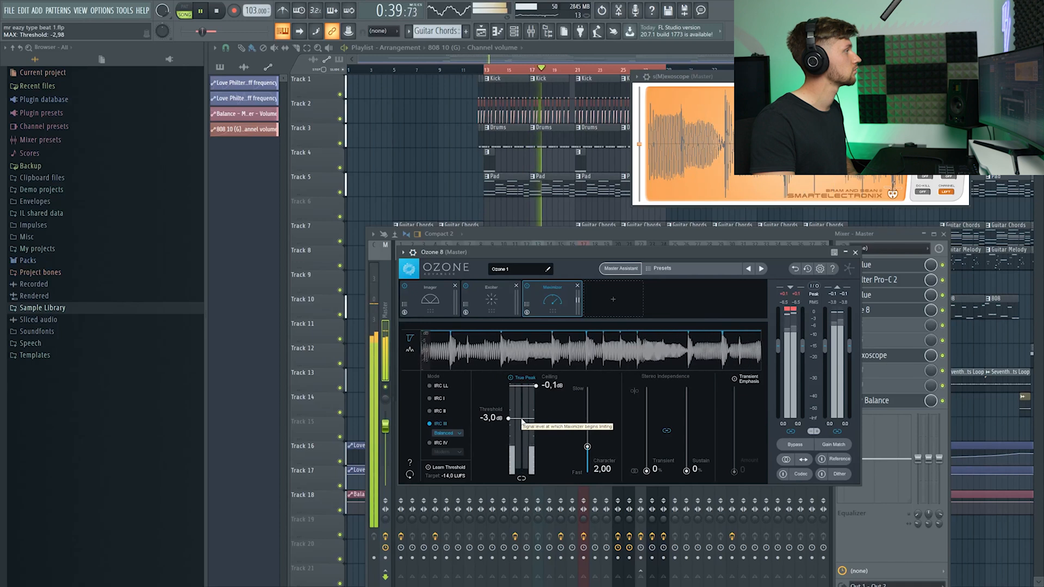